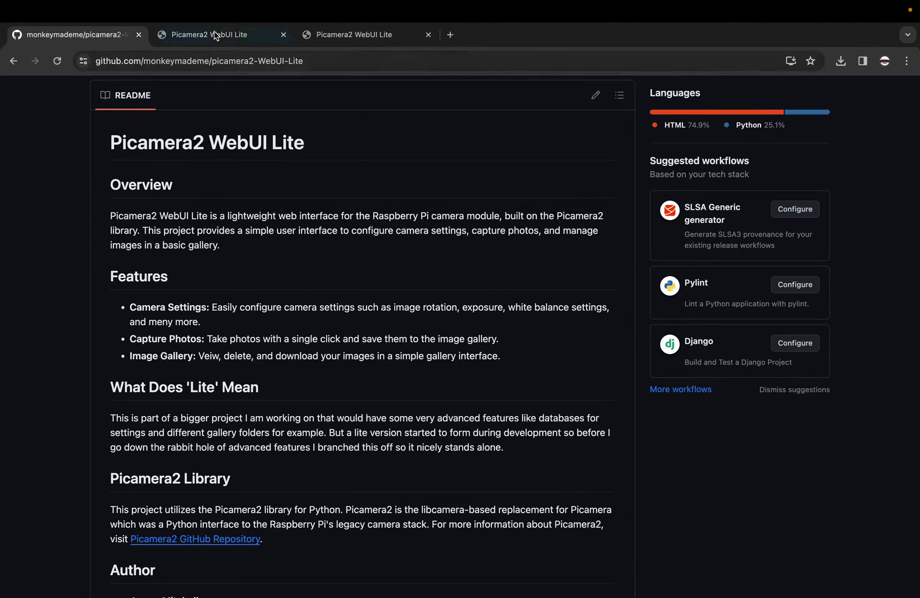
# Switch to the cam-system.local:8080 browser tab showing the live Camera Feed
pyautogui.click(215, 35)
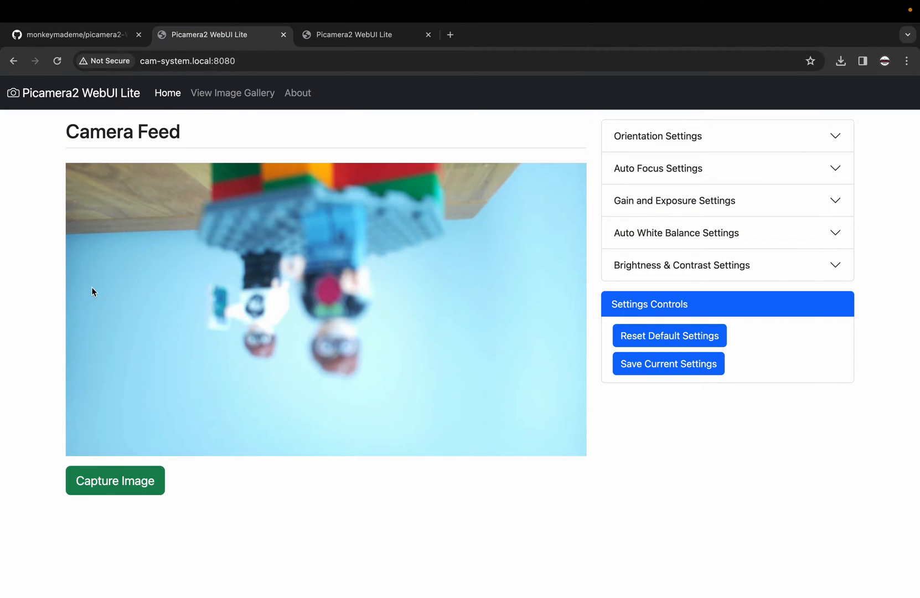
pyautogui.moveTo(168, 321)
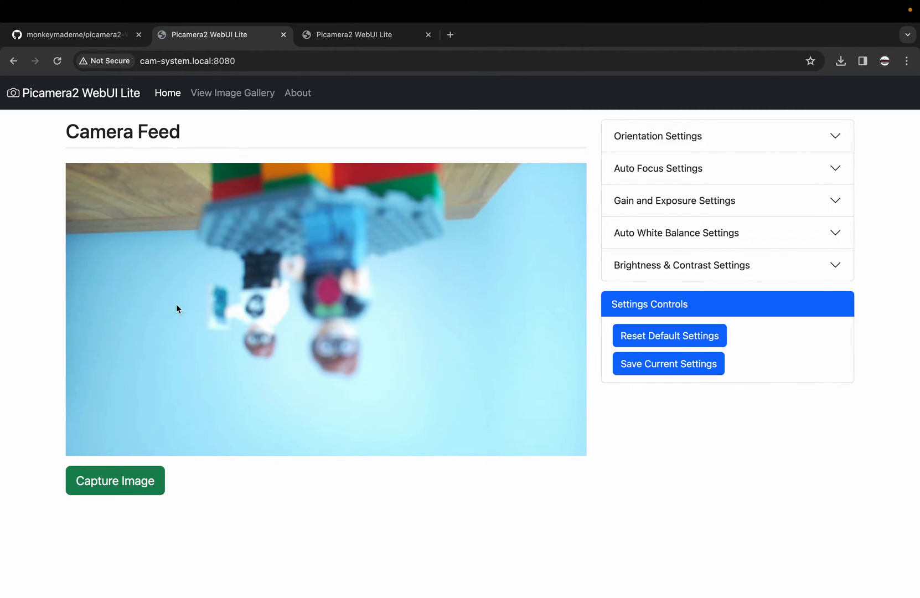
pyautogui.click(363, 34)
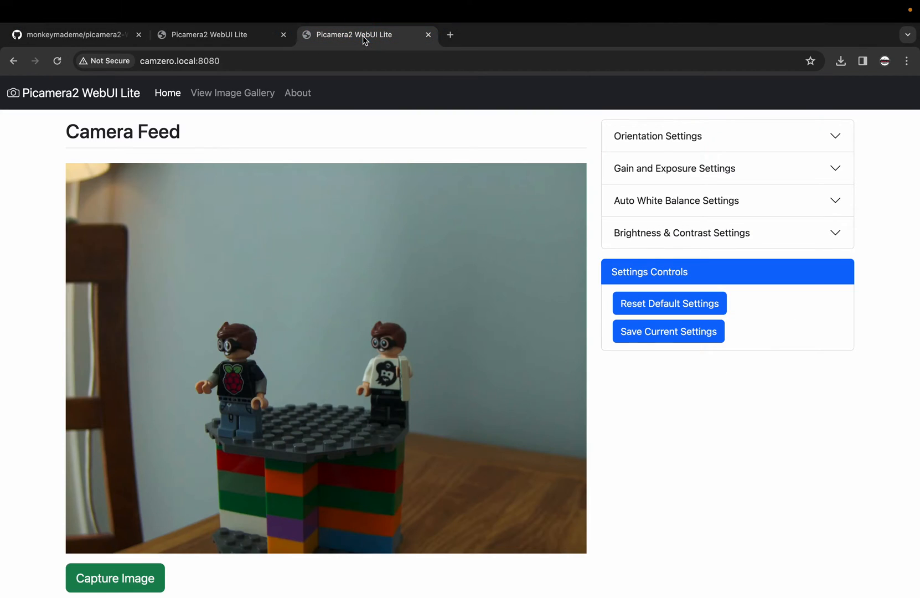
pyautogui.moveTo(469, 147)
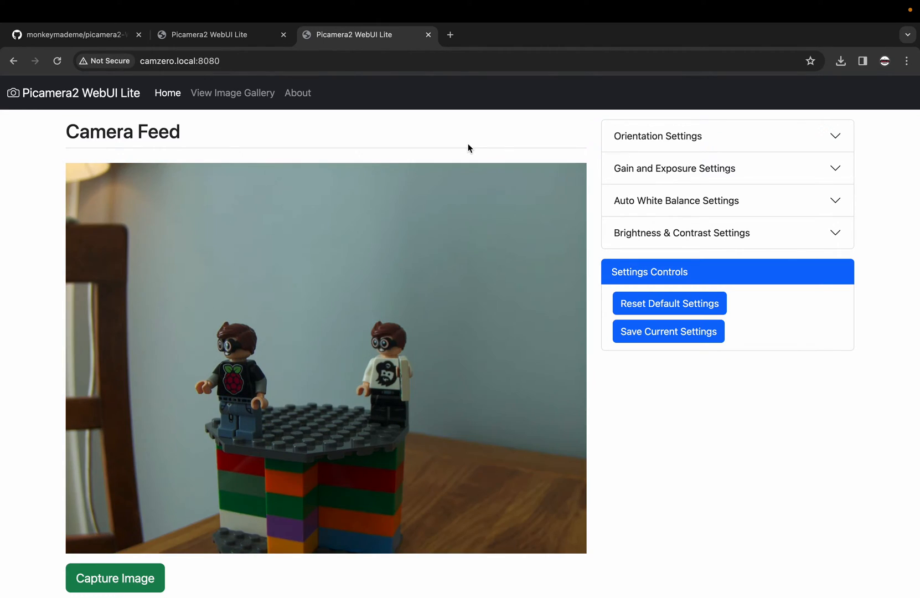
pyautogui.click(219, 34)
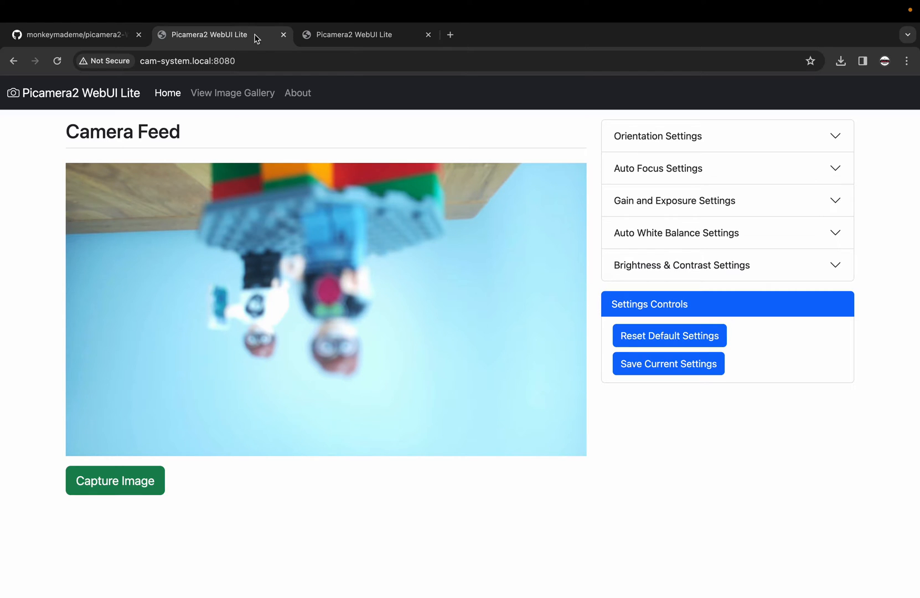
pyautogui.moveTo(543, 208)
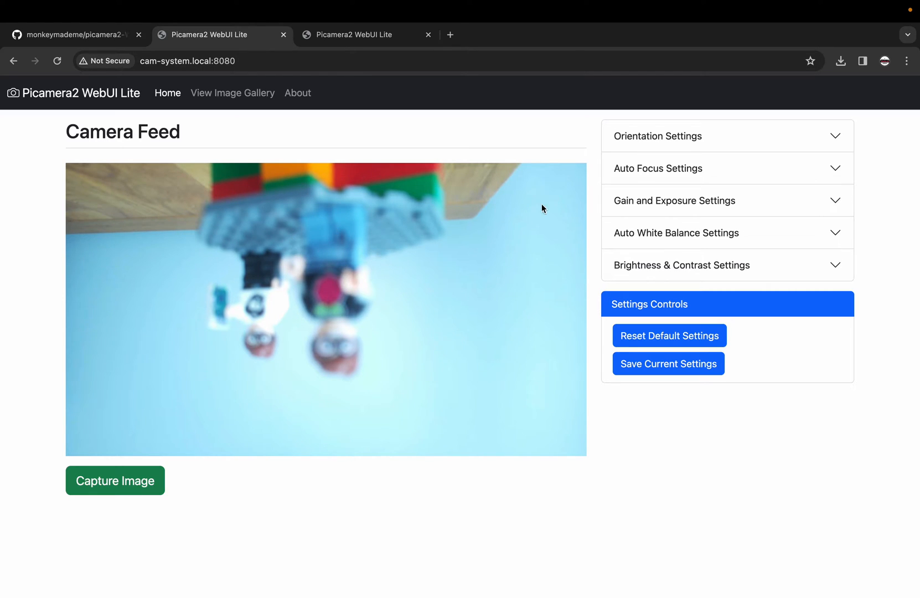
pyautogui.moveTo(716, 140)
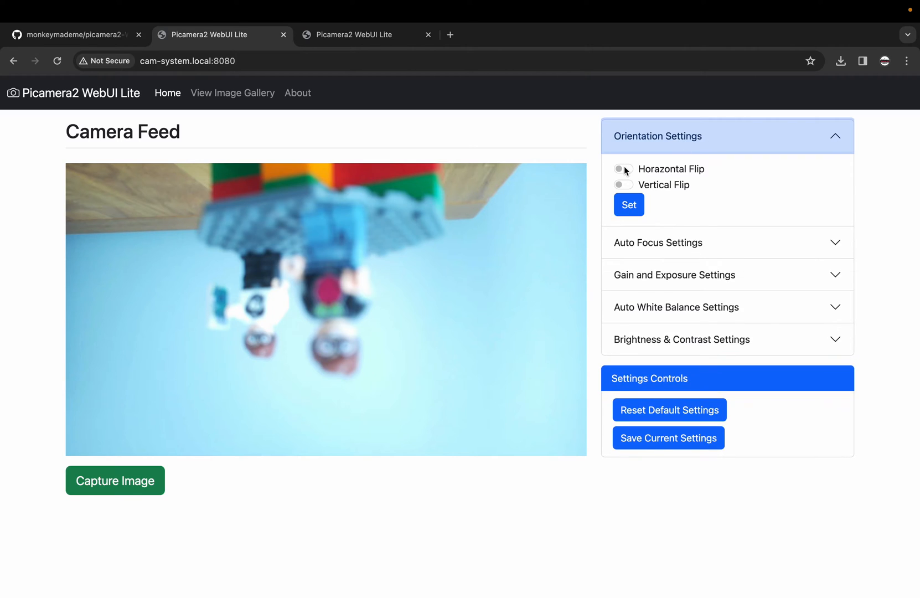
# Turn on Horizontal Flip and Vertical Flip and apply them so the figures stand upright
pyautogui.click(623, 169)
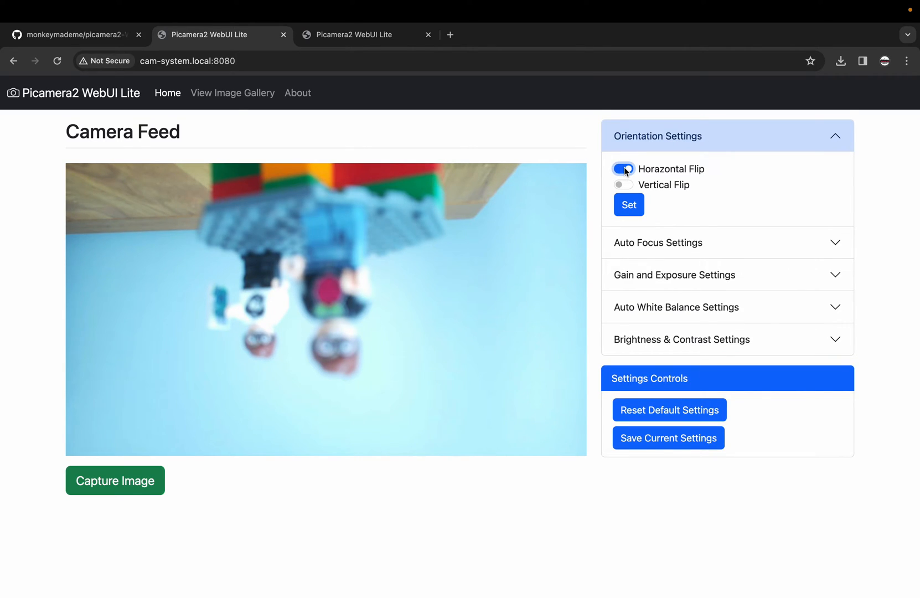
pyautogui.click(623, 184)
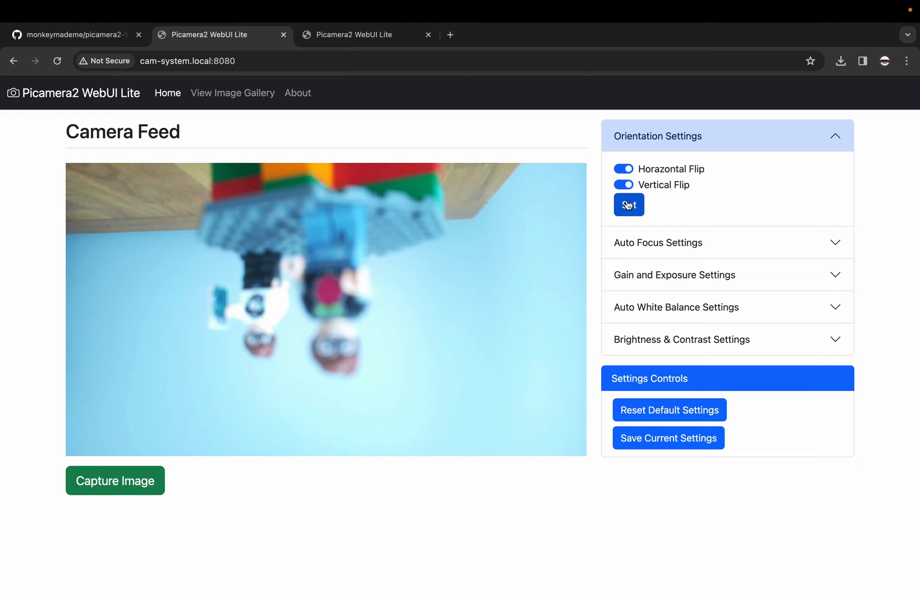
pyautogui.click(628, 204)
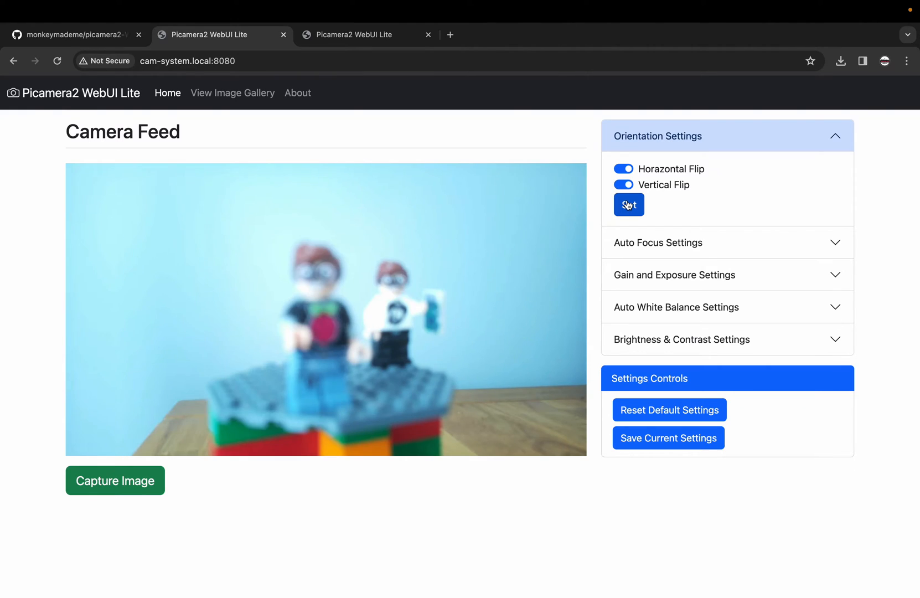
pyautogui.click(629, 205)
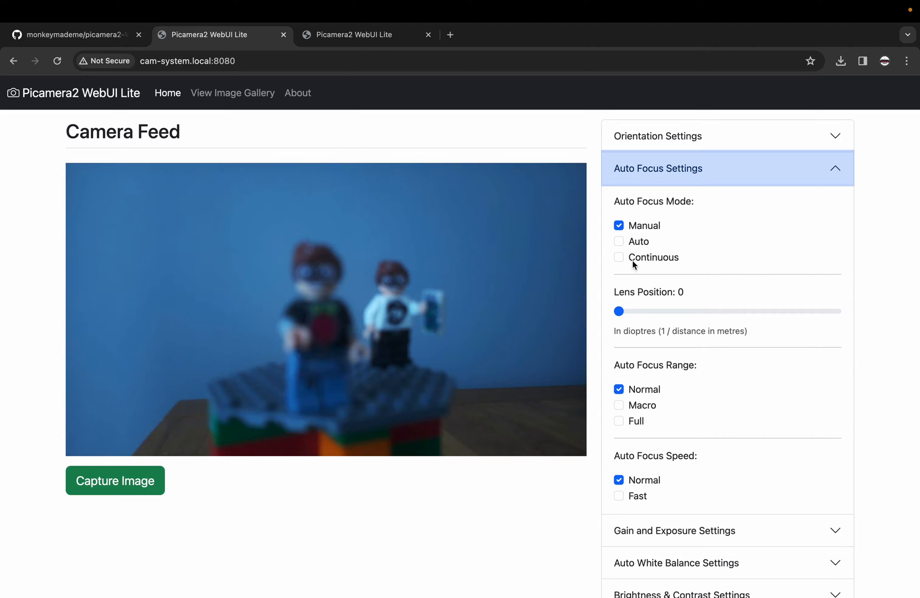
# Try continuous focus, return to manual and raise the lens position to about 5.3
pyautogui.click(619, 257)
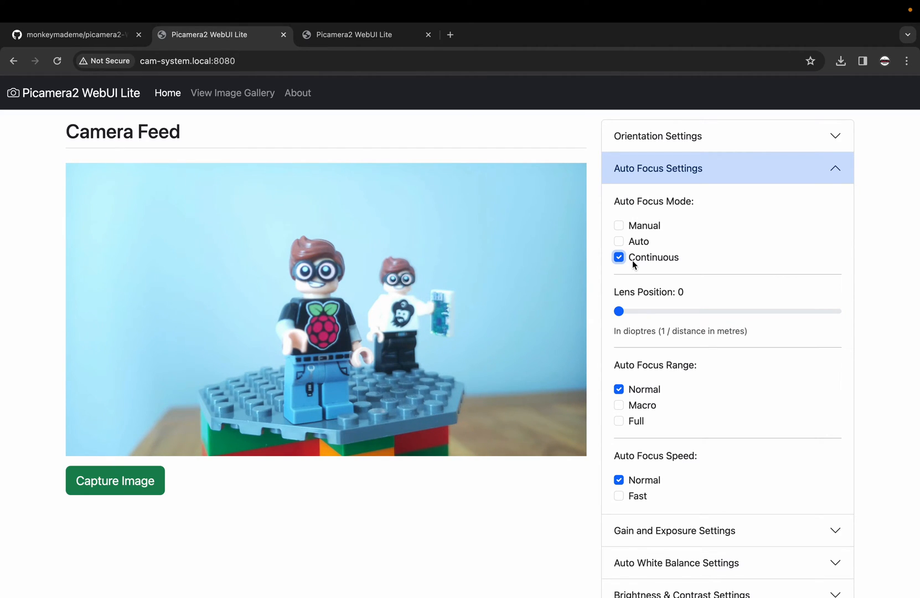
pyautogui.moveTo(644, 227)
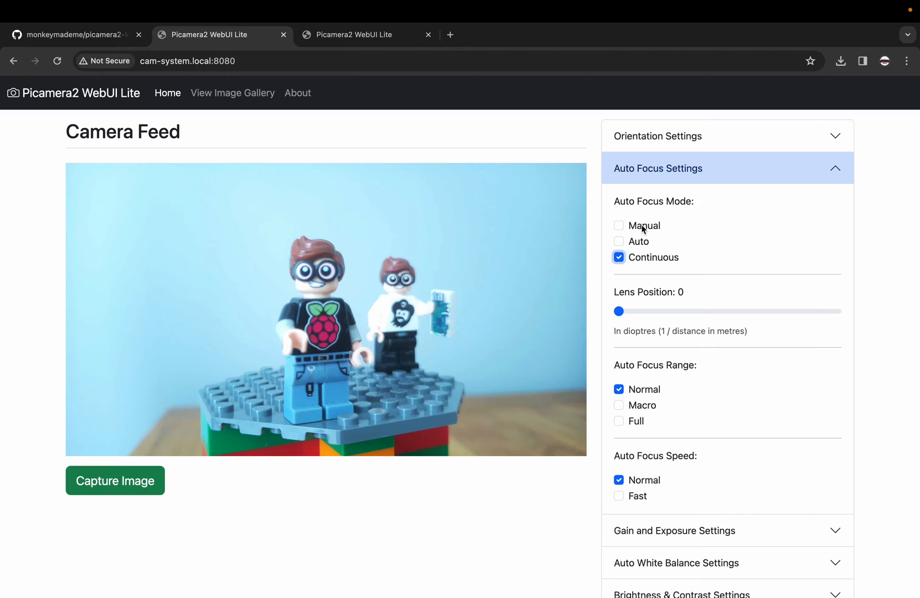
pyautogui.click(618, 225)
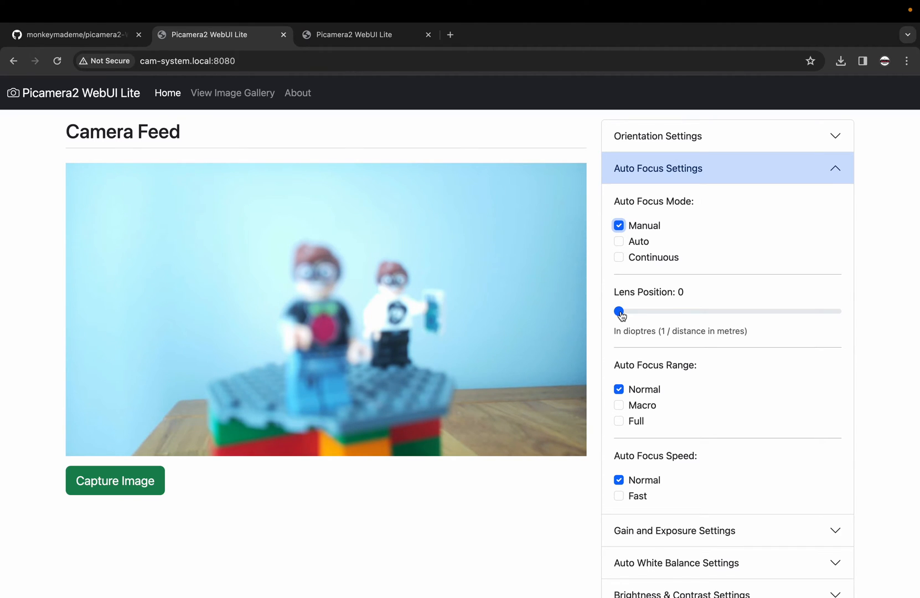
pyautogui.moveTo(619, 311); pyautogui.dragTo(716, 311)
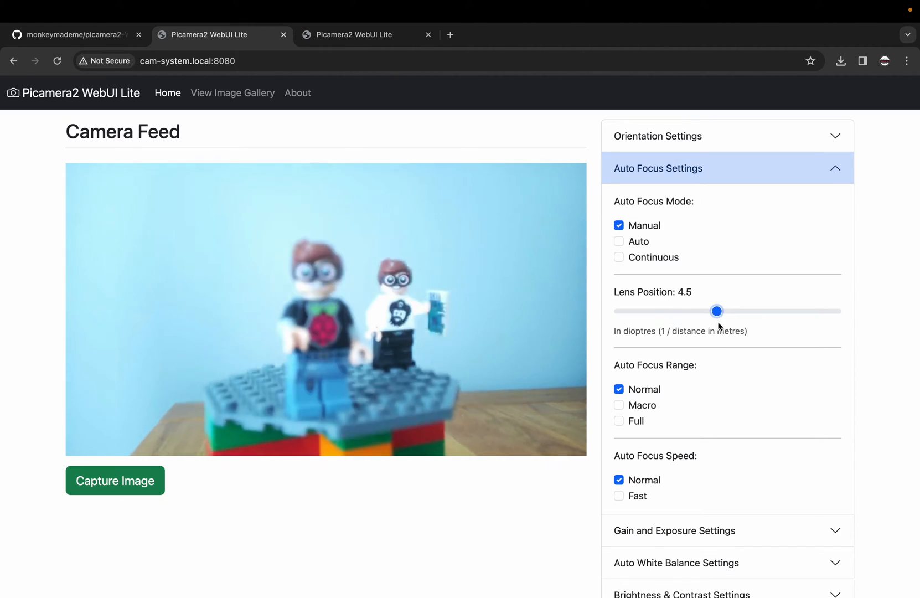
pyautogui.click(728, 311)
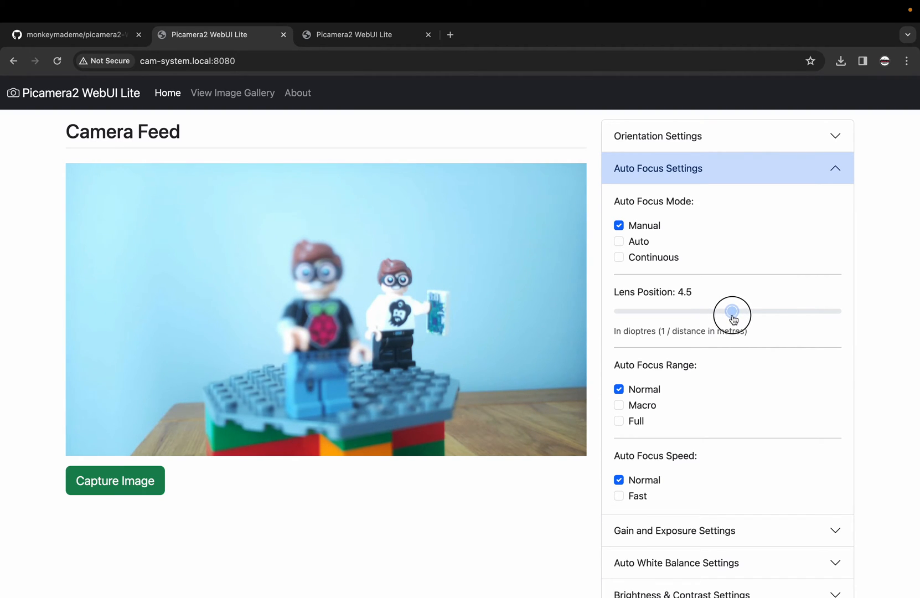
pyautogui.moveTo(731, 311); pyautogui.dragTo(732, 311)
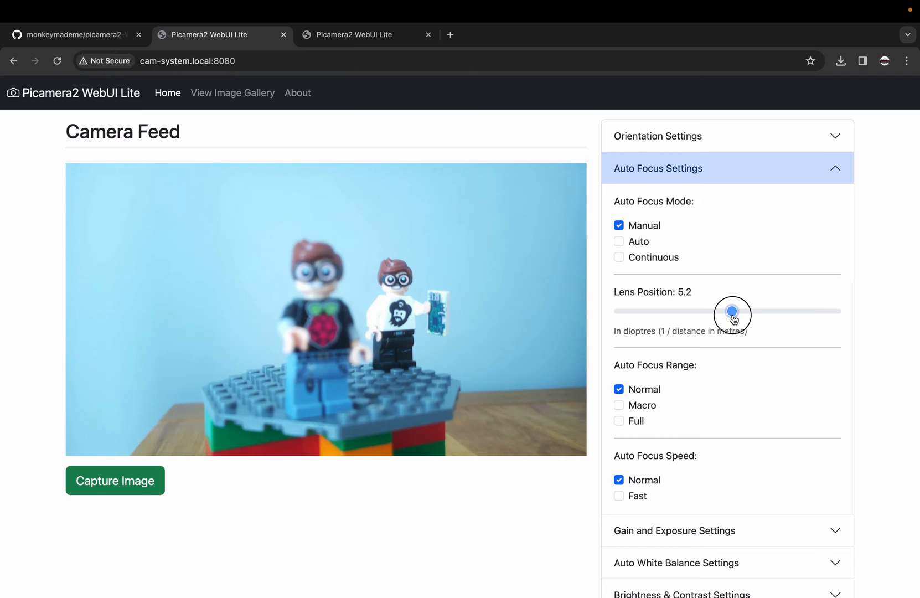
pyautogui.moveTo(732, 311); pyautogui.dragTo(734, 311)
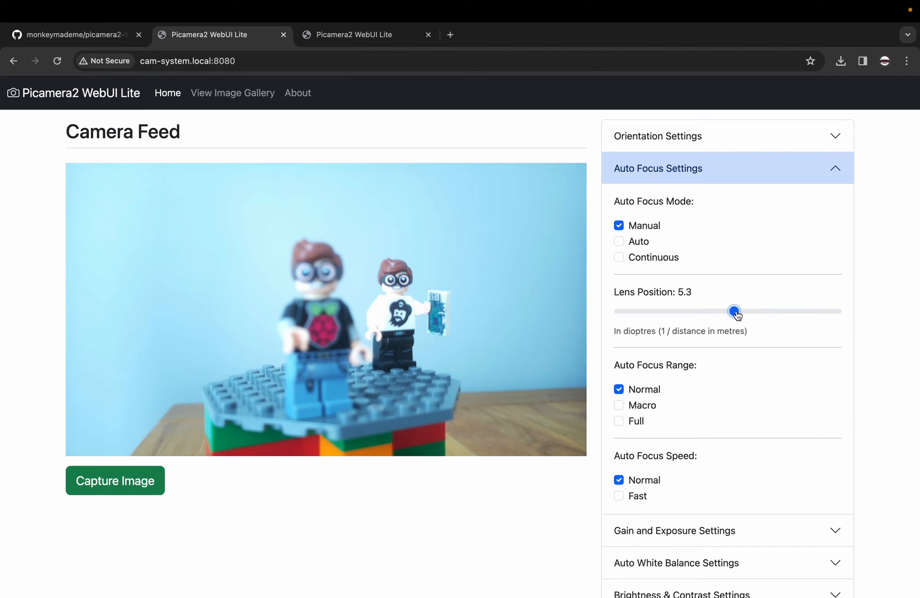
# Push lens position to 9.9, drop it to 3.2, then switch focus mode to continuous
pyautogui.moveTo(734, 311); pyautogui.dragTo(819, 311)
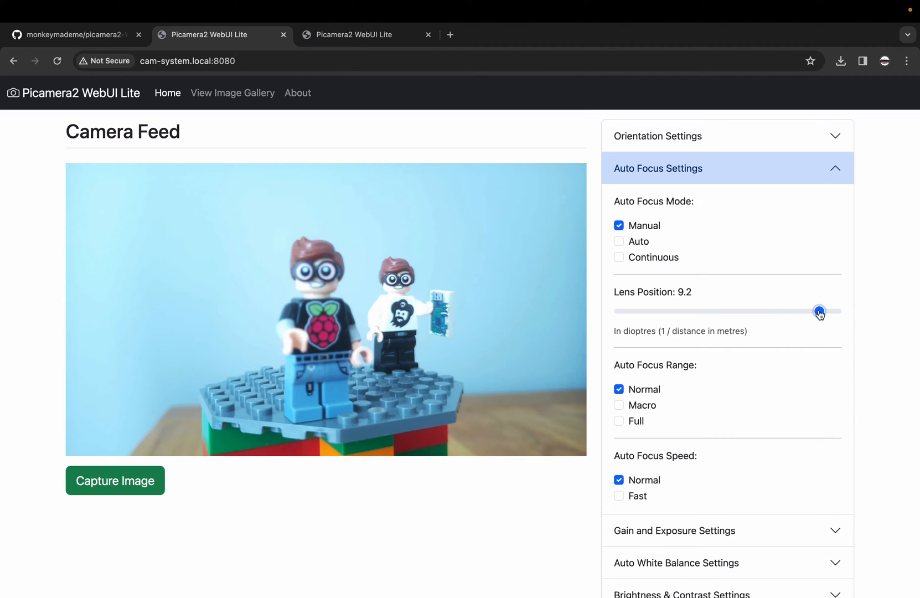
pyautogui.moveTo(819, 311); pyautogui.dragTo(828, 311)
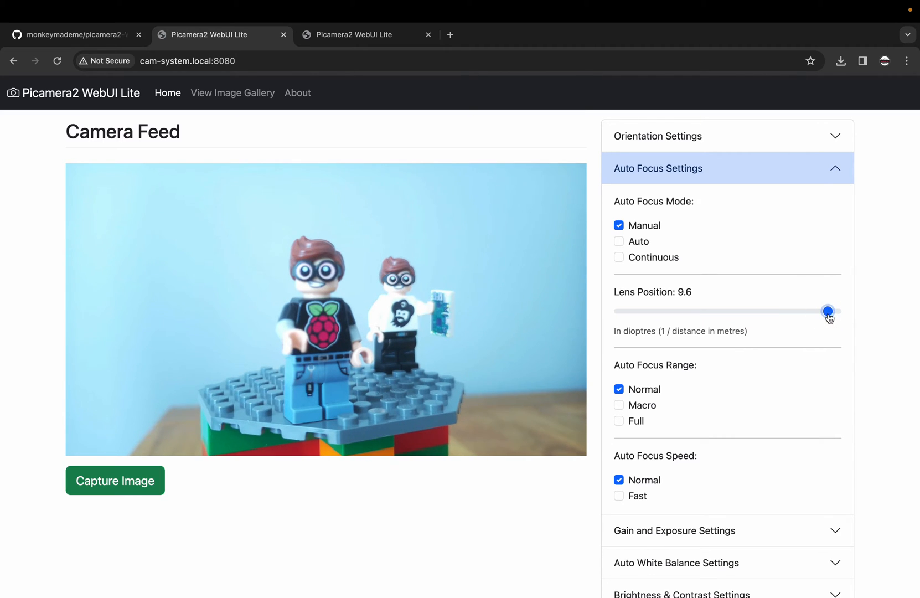
pyautogui.moveTo(827, 310); pyautogui.dragTo(833, 310)
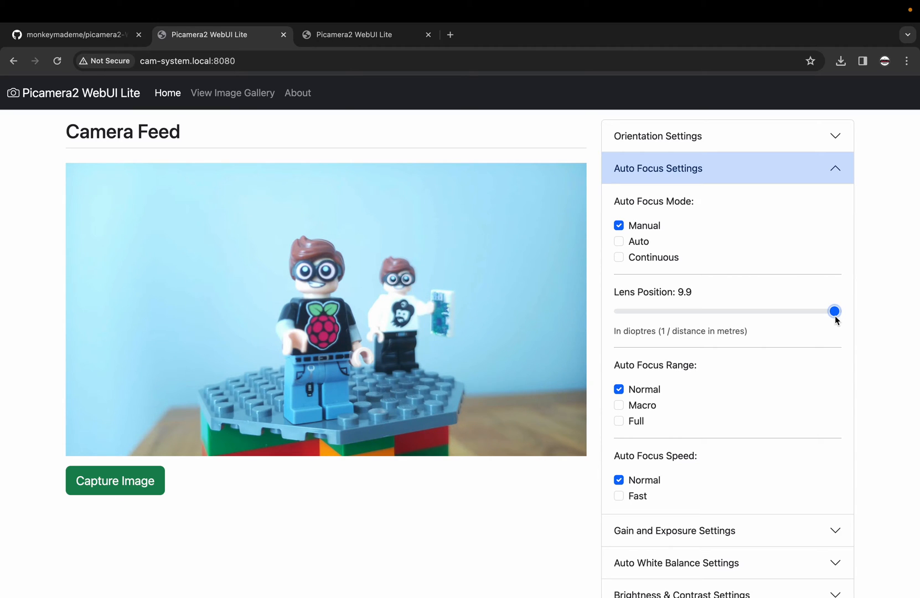
pyautogui.moveTo(427, 287)
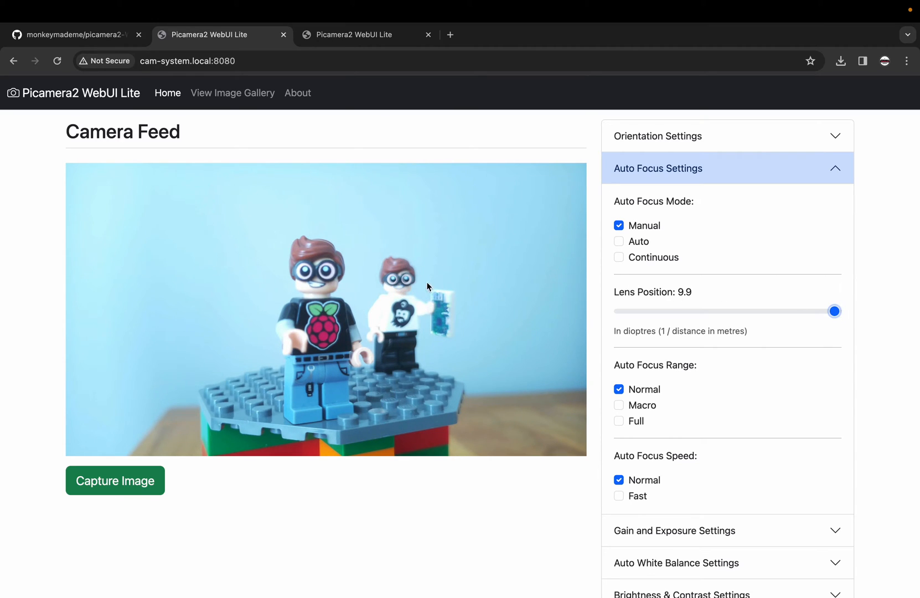
pyautogui.moveTo(801, 303)
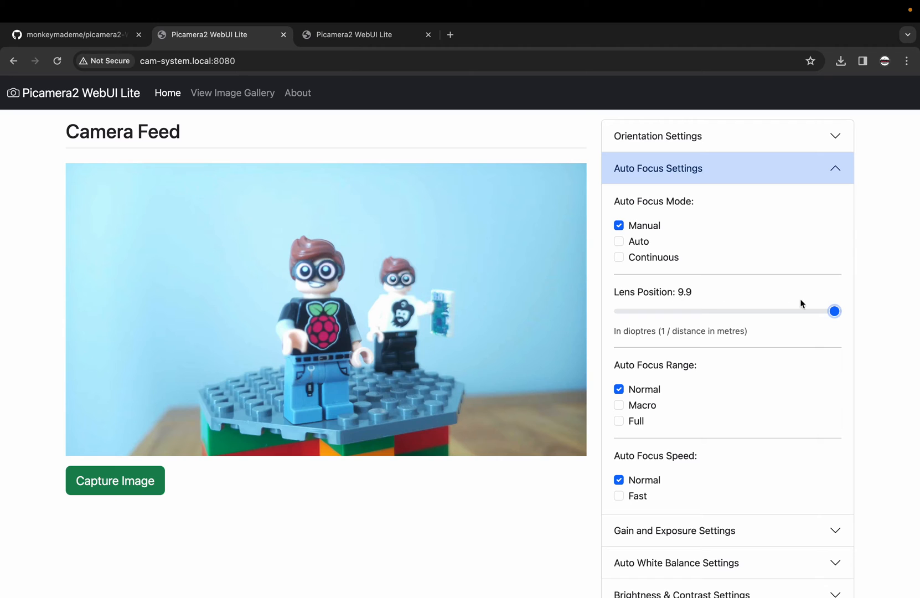
pyautogui.moveTo(833, 311); pyautogui.dragTo(688, 311)
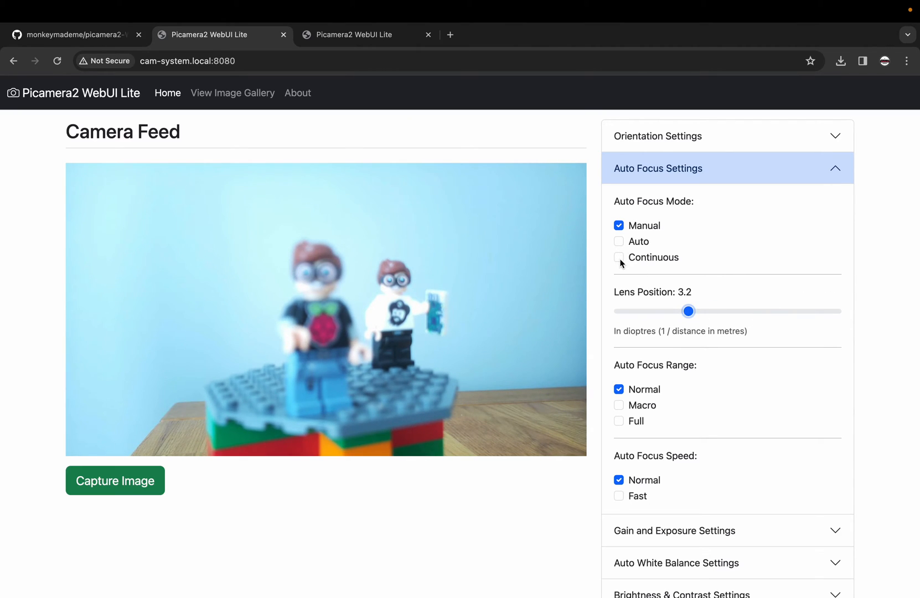
pyautogui.click(617, 257)
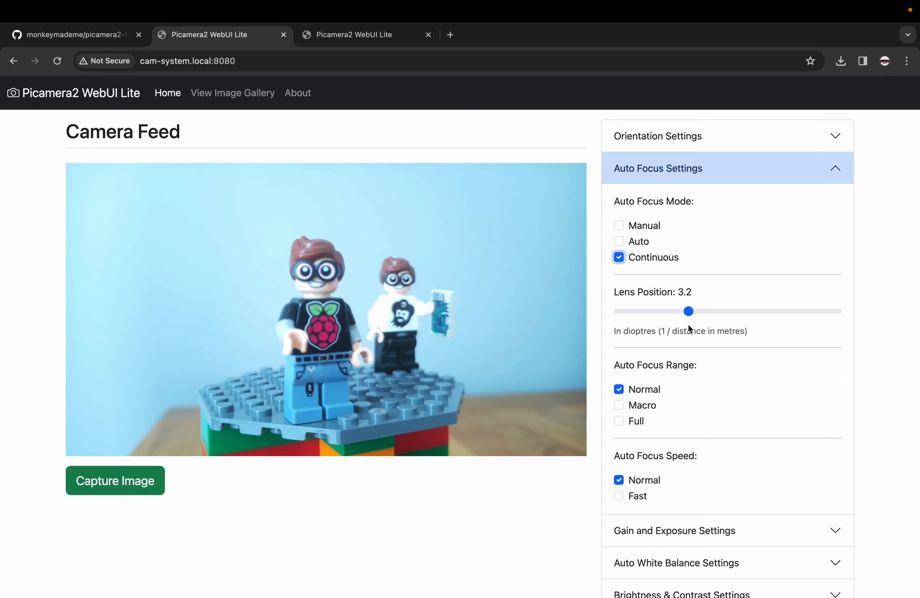
pyautogui.moveTo(700, 428)
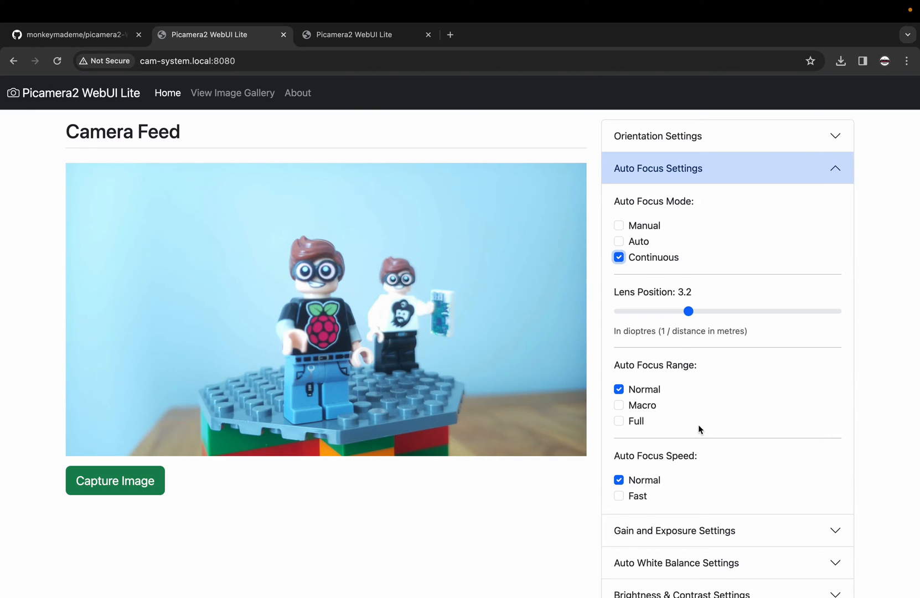
pyautogui.scroll(-3)
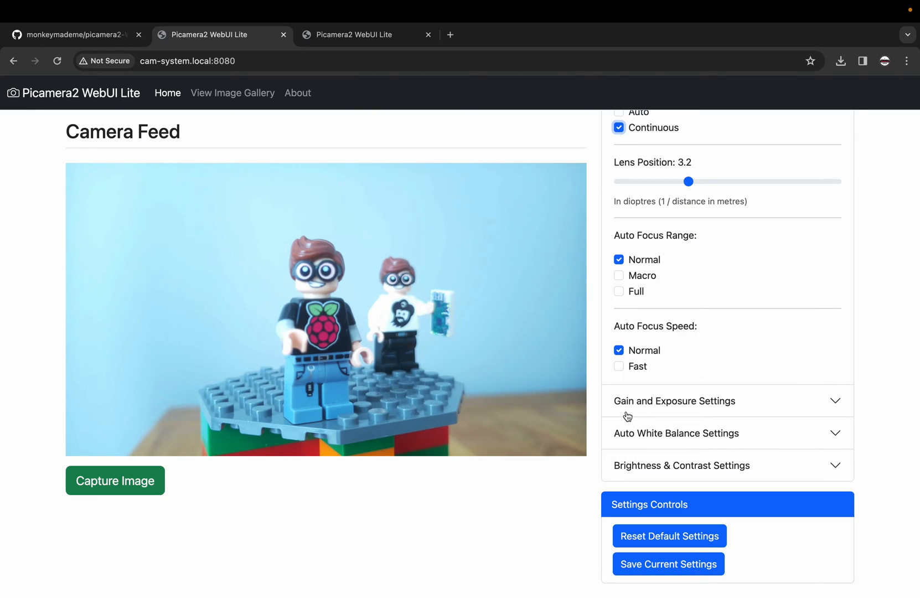
# Enable changes to the AEC/AGC algorithm in Gain and Exposure, then show Auto White Balance settings
pyautogui.click(674, 400)
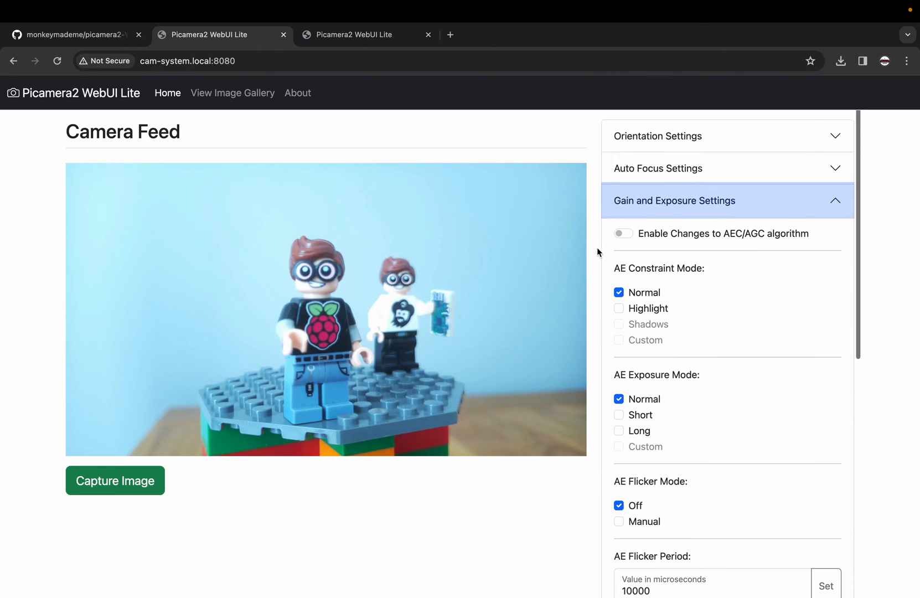
pyautogui.click(623, 234)
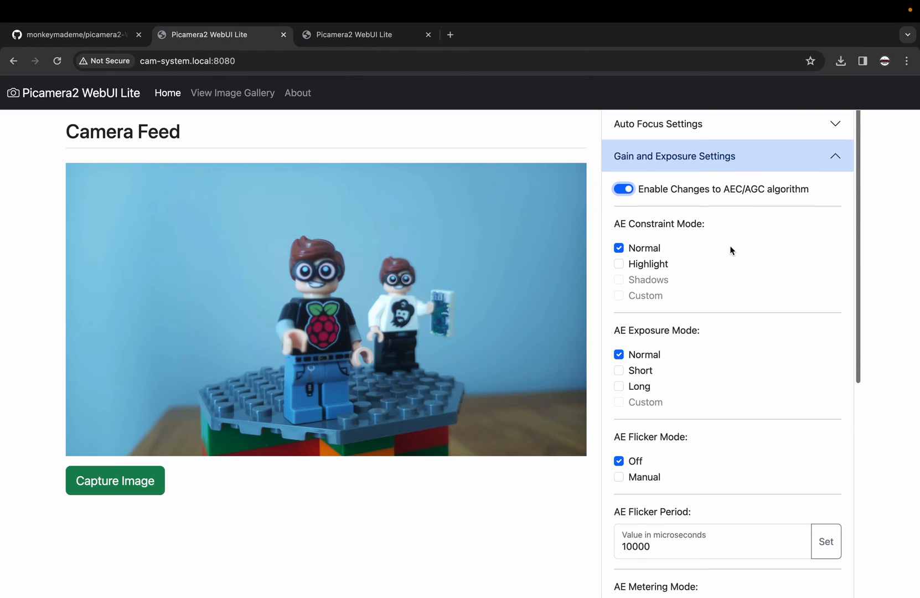
pyautogui.scroll(-3)
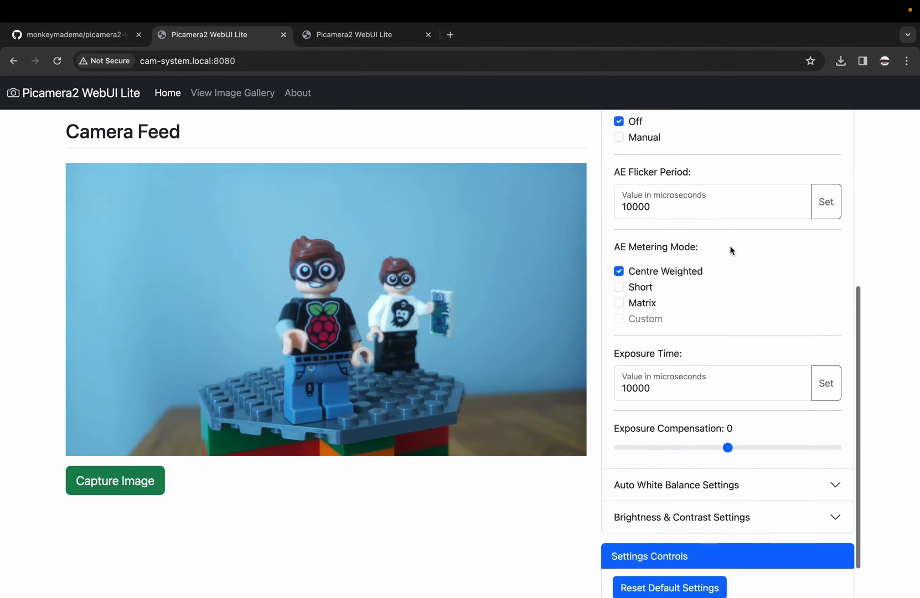
pyautogui.moveTo(727, 447); pyautogui.dragTo(746, 434)
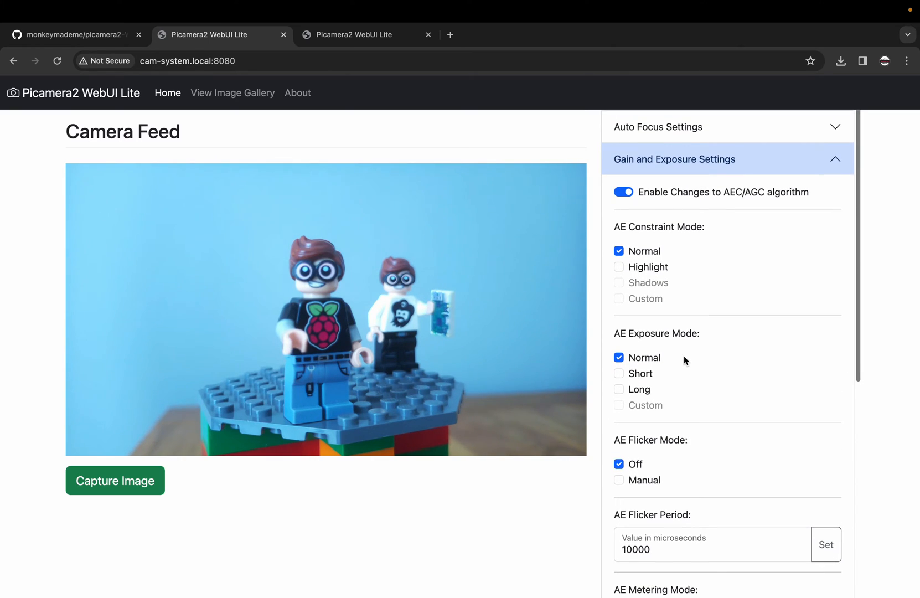
pyautogui.click(619, 389)
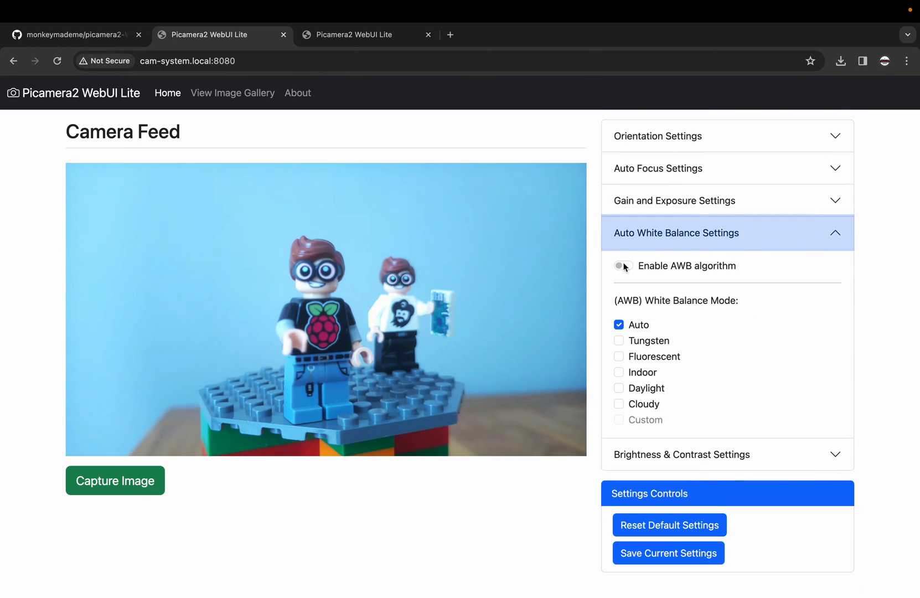
# Enable the AWB algorithm and try Tungsten, Indoor and Cloudy before returning to Auto
pyautogui.click(622, 266)
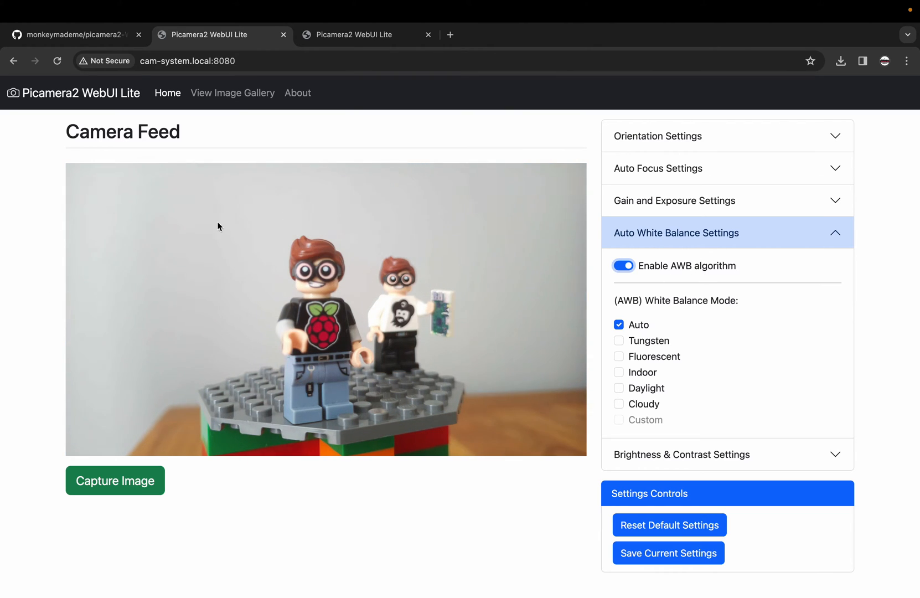
pyautogui.moveTo(278, 258)
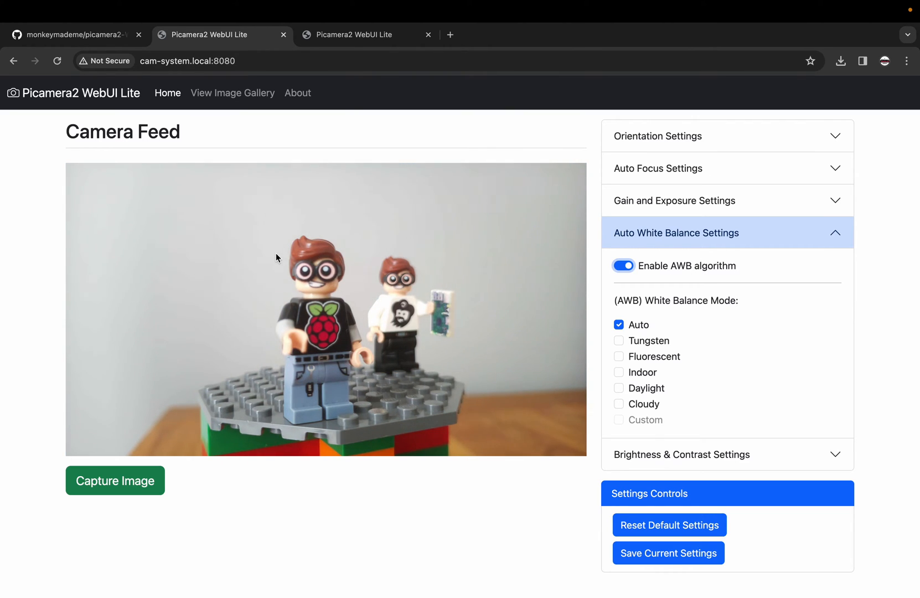
pyautogui.moveTo(445, 252)
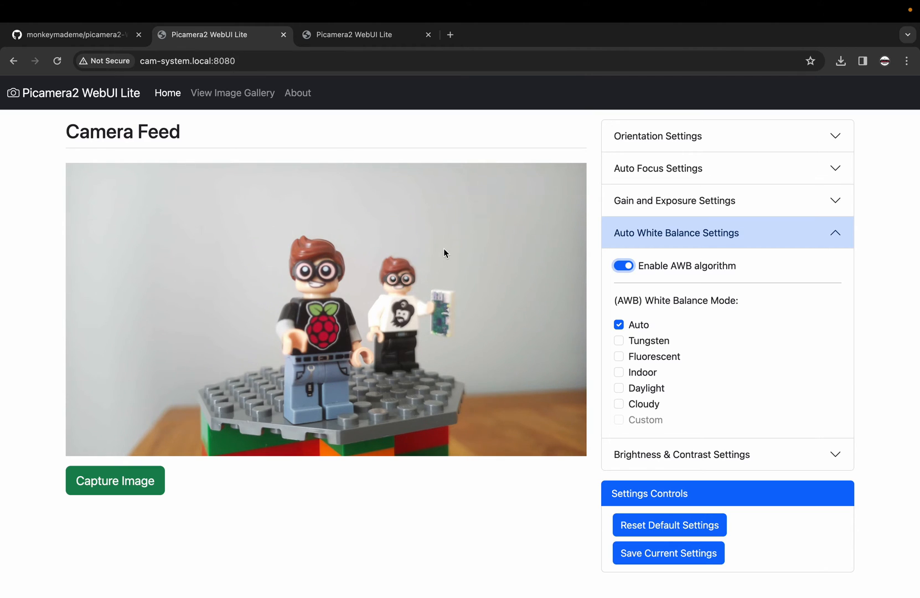
pyautogui.click(618, 340)
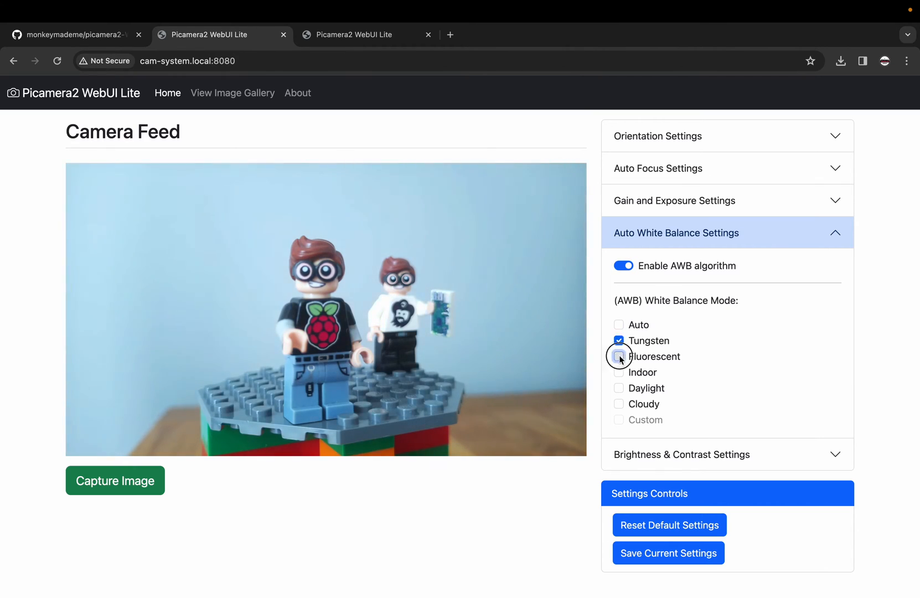
pyautogui.click(618, 372)
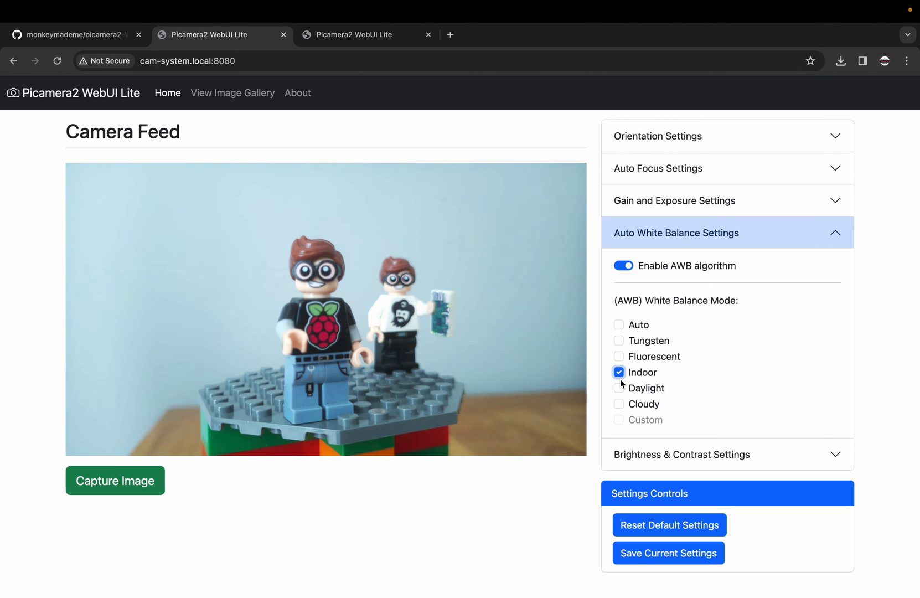
pyautogui.click(617, 402)
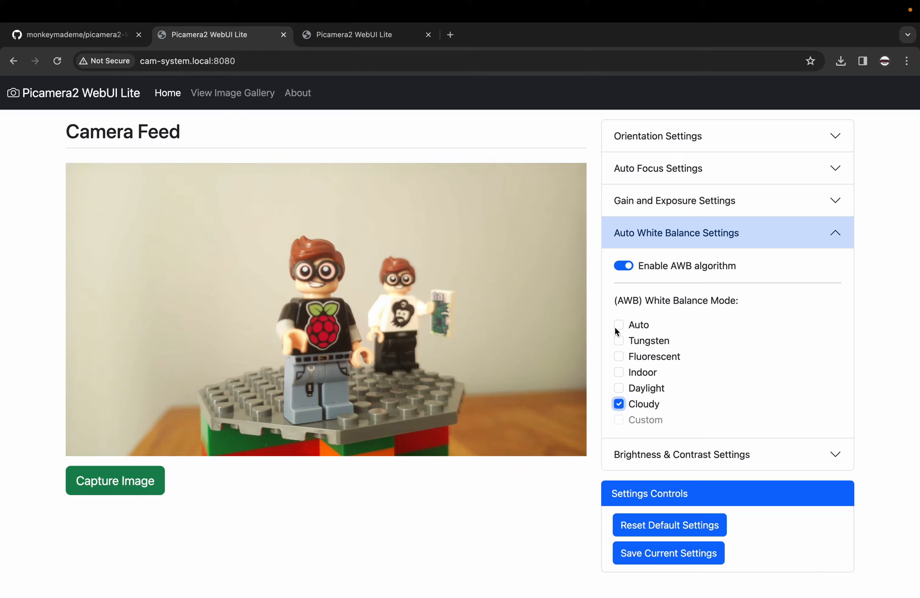
pyautogui.click(618, 324)
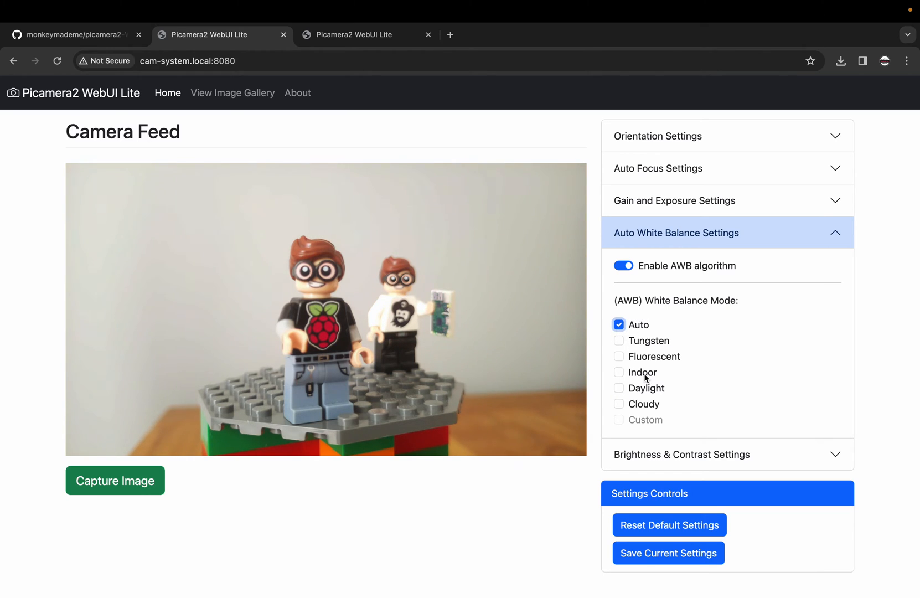
pyautogui.moveTo(627, 371)
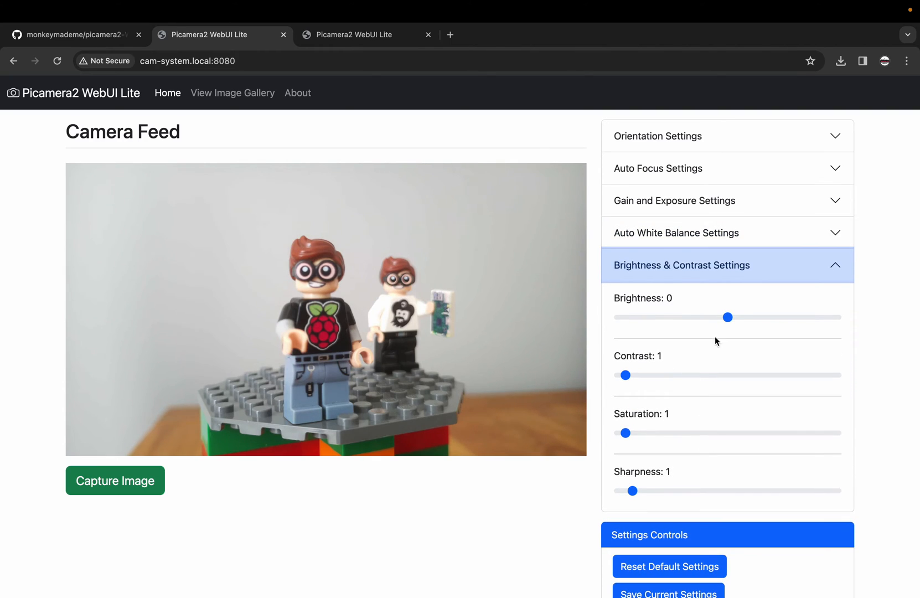
# Try contrast and saturation up to 4 and back to 1, and set sharpness to 6.9
pyautogui.moveTo(624, 376); pyautogui.dragTo(645, 375)
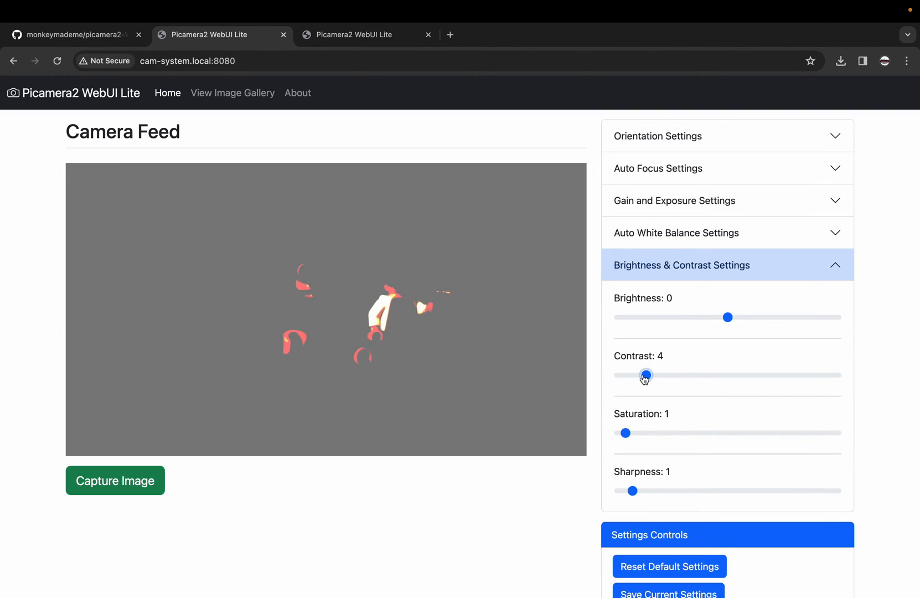
pyautogui.moveTo(644, 375); pyautogui.dragTo(632, 375)
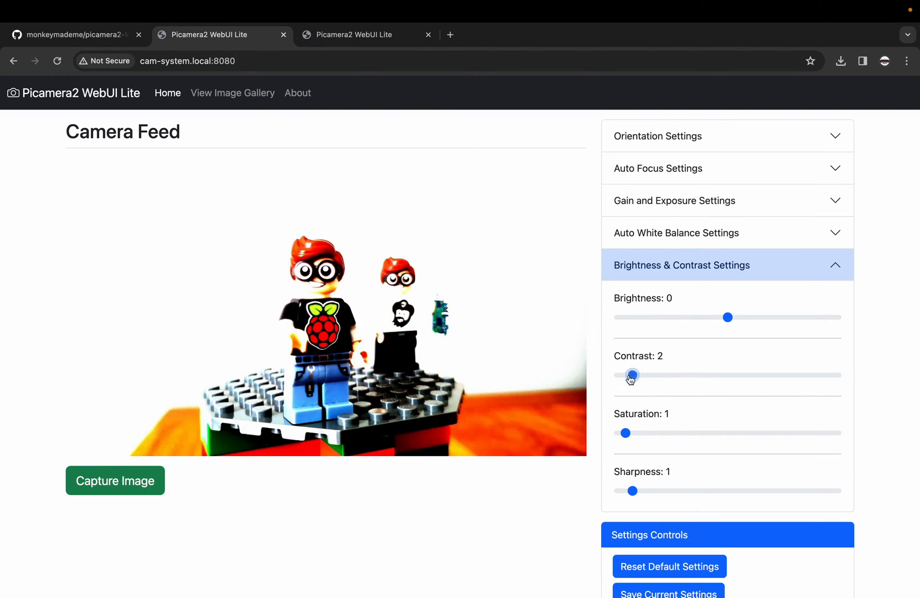
pyautogui.moveTo(625, 433); pyautogui.dragTo(646, 432)
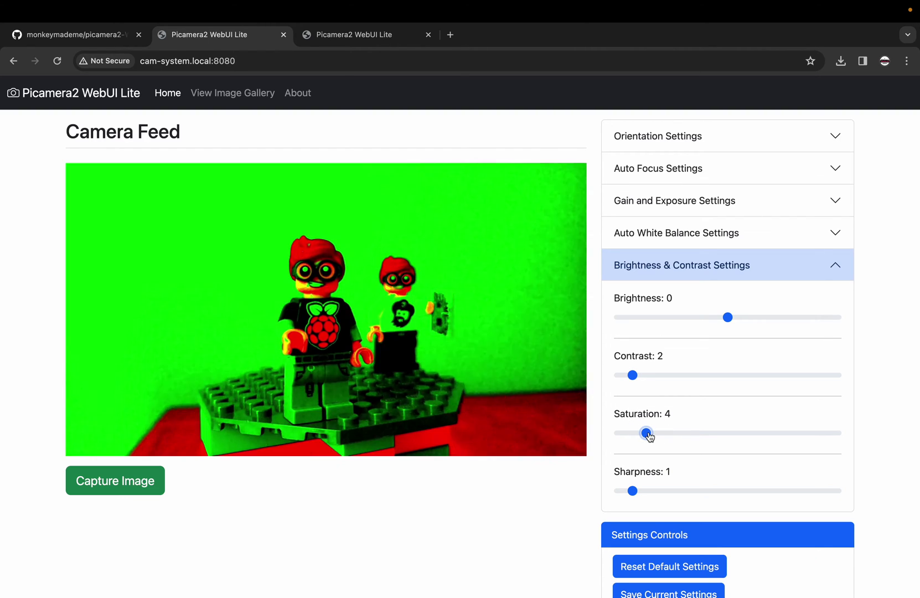
pyautogui.moveTo(646, 433); pyautogui.dragTo(624, 433)
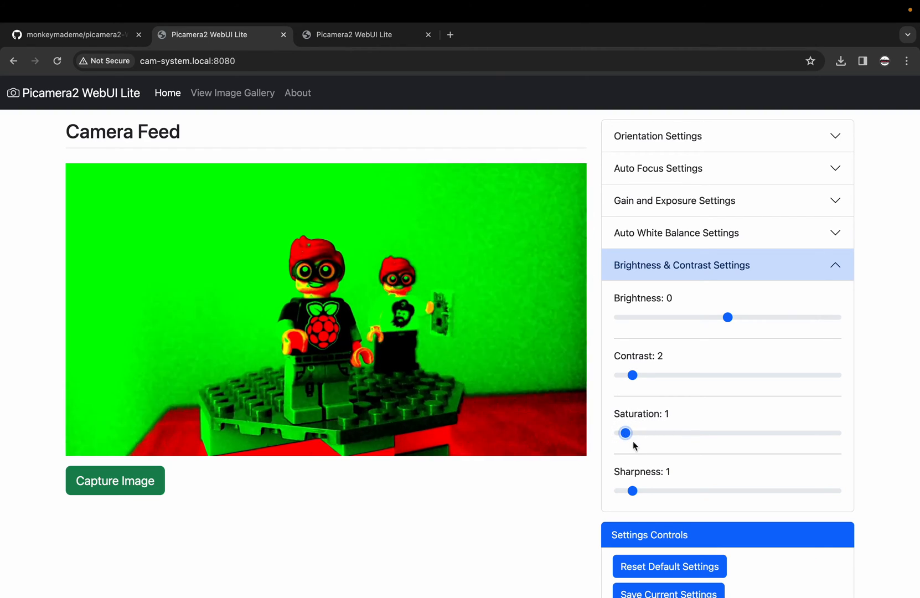
pyautogui.moveTo(632, 491); pyautogui.dragTo(713, 490)
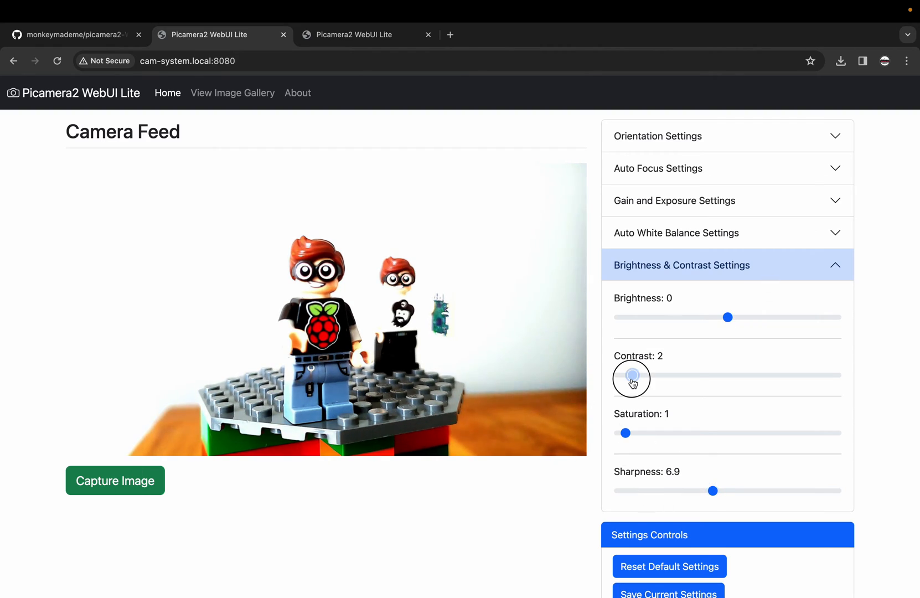
pyautogui.moveTo(631, 375); pyautogui.dragTo(623, 375)
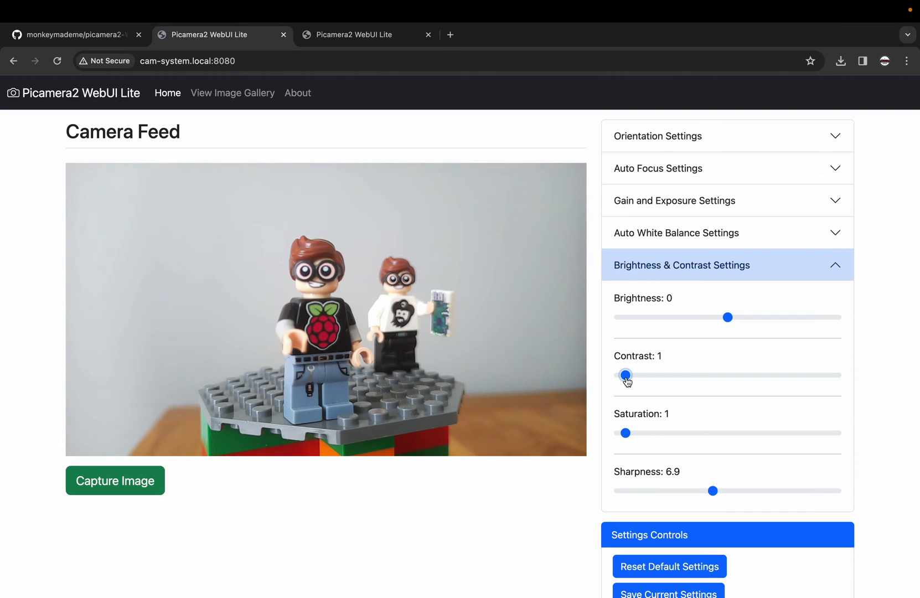
pyautogui.click(682, 264)
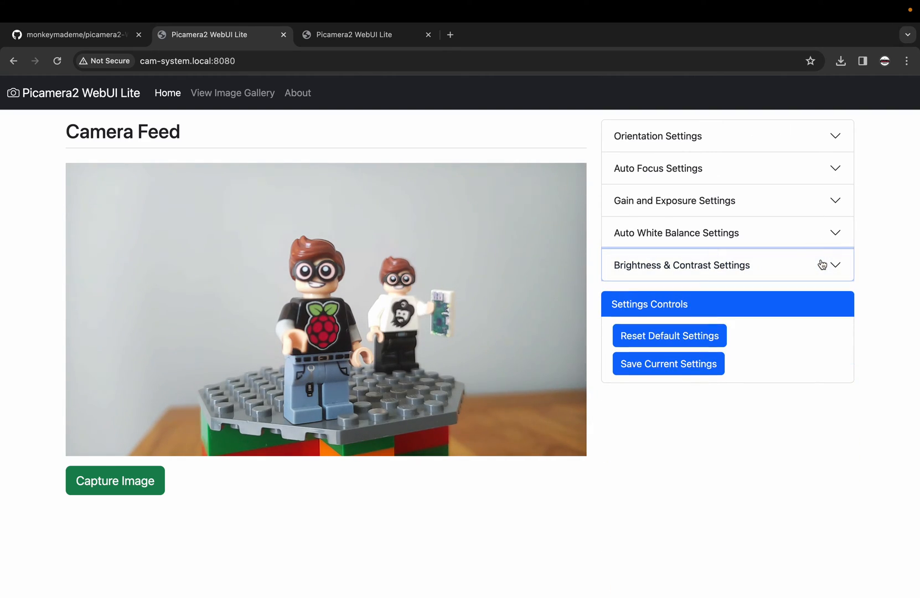
pyautogui.moveTo(746, 228)
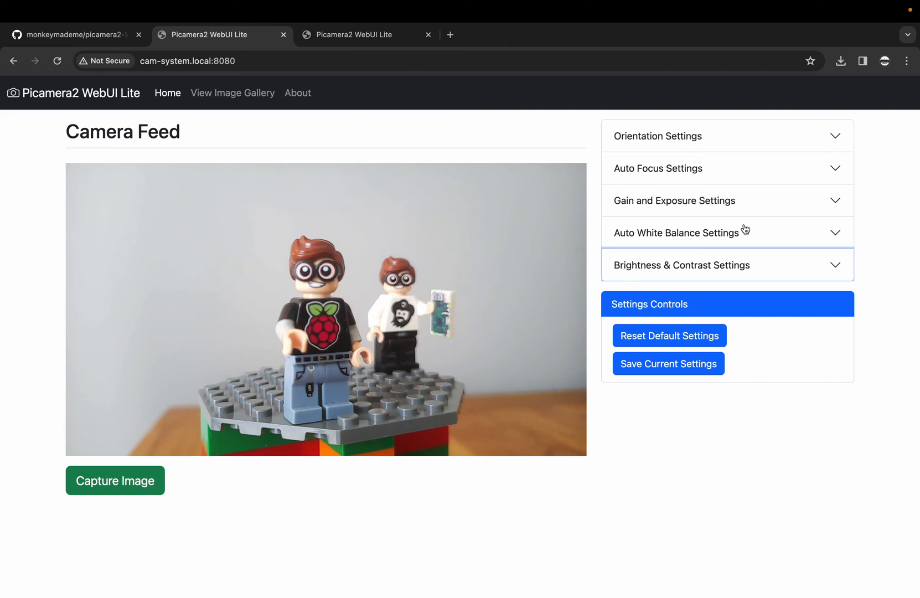
pyautogui.moveTo(411, 320)
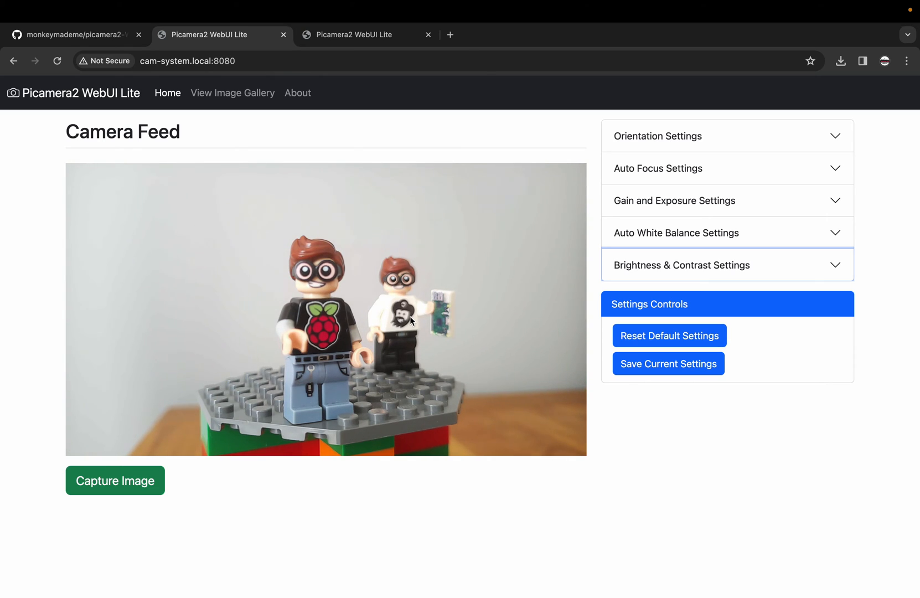
pyautogui.moveTo(76, 467)
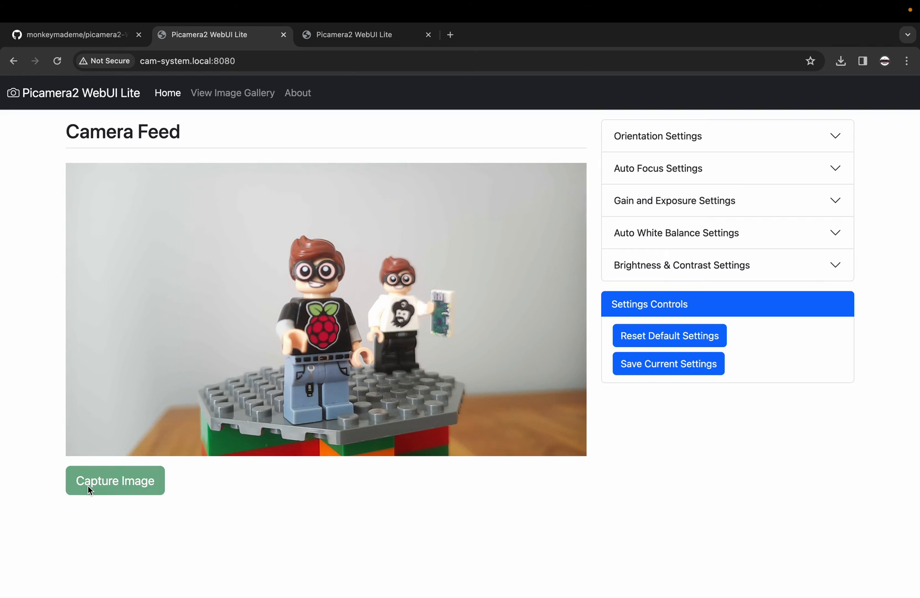
pyautogui.click(90, 486)
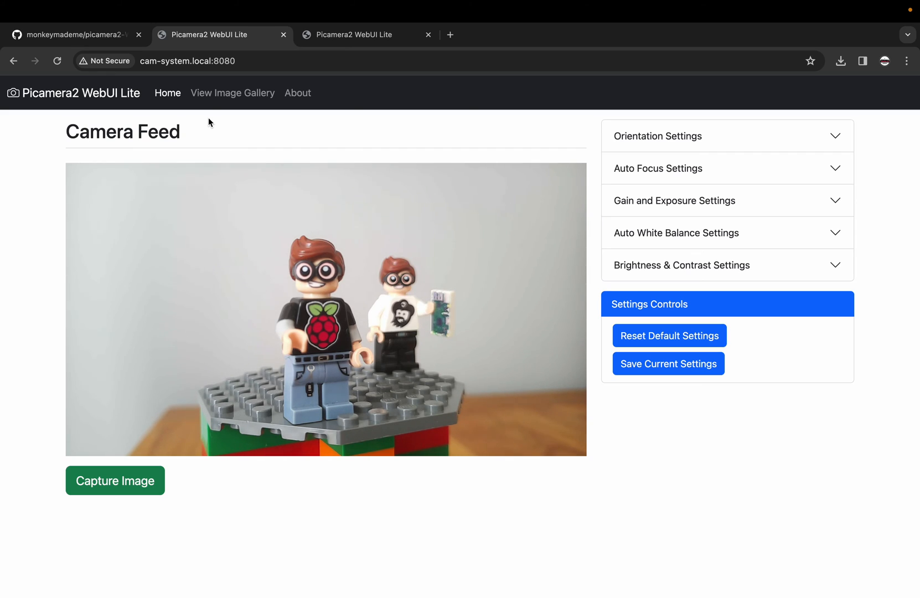
pyautogui.moveTo(219, 101)
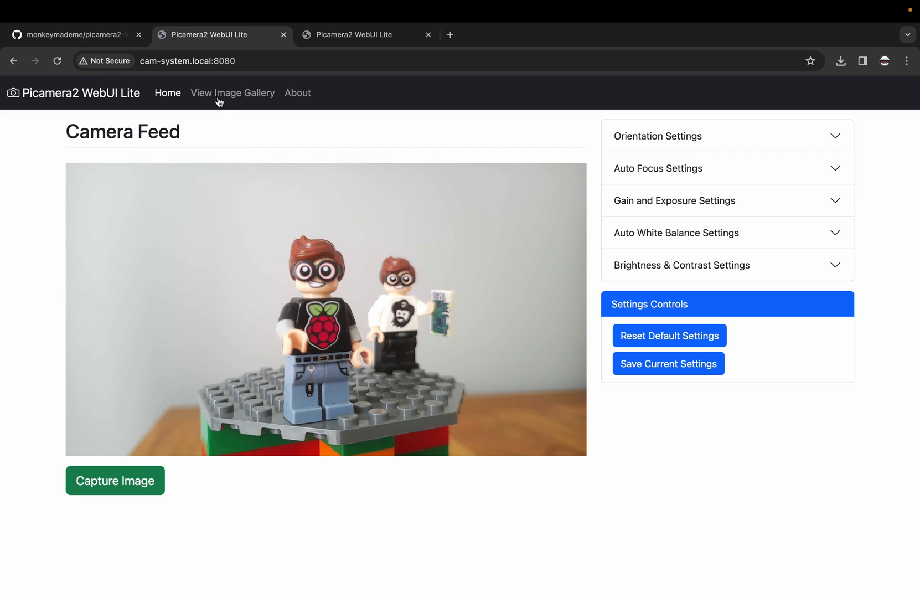
pyautogui.moveTo(220, 101)
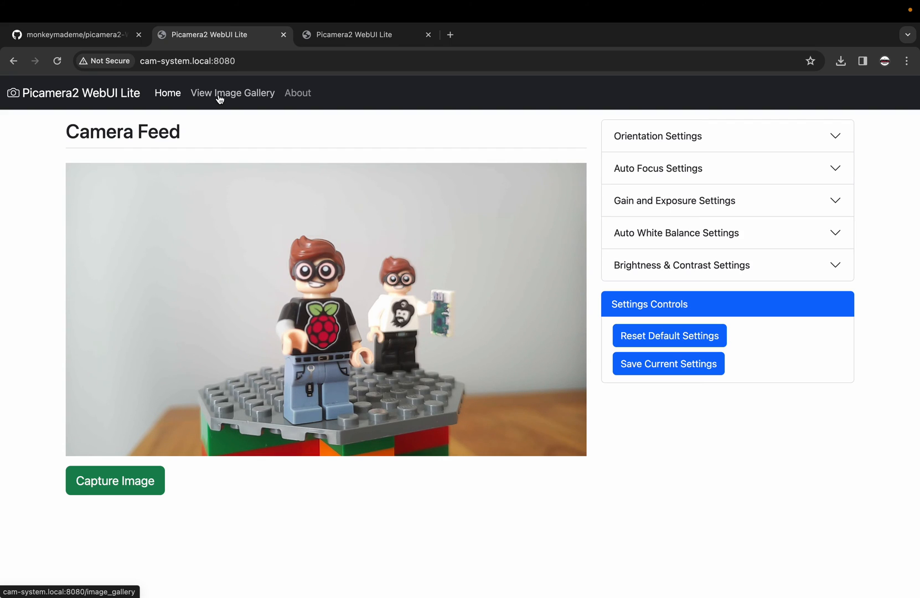
# Go to the Image Gallery and browse through the captured photos
pyautogui.click(232, 93)
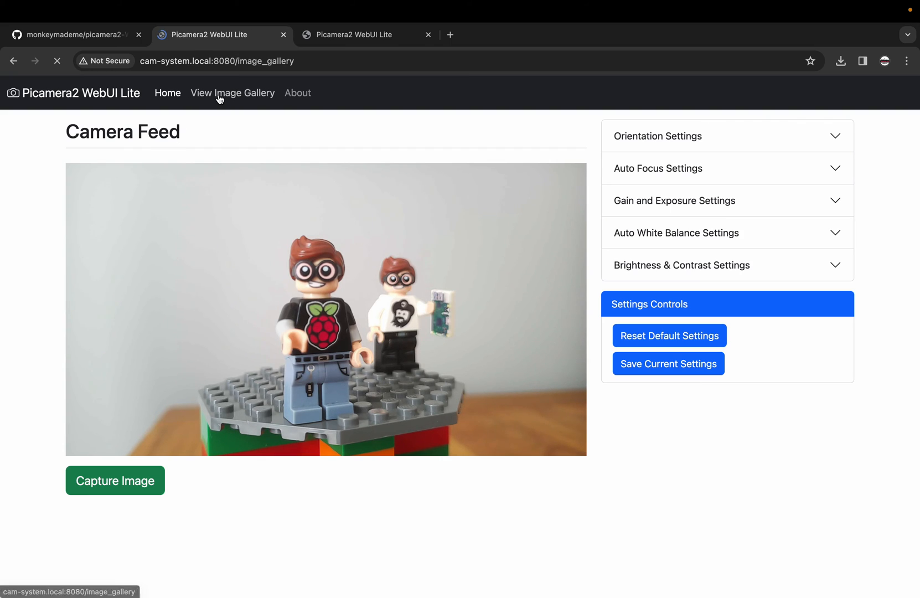
pyautogui.click(232, 93)
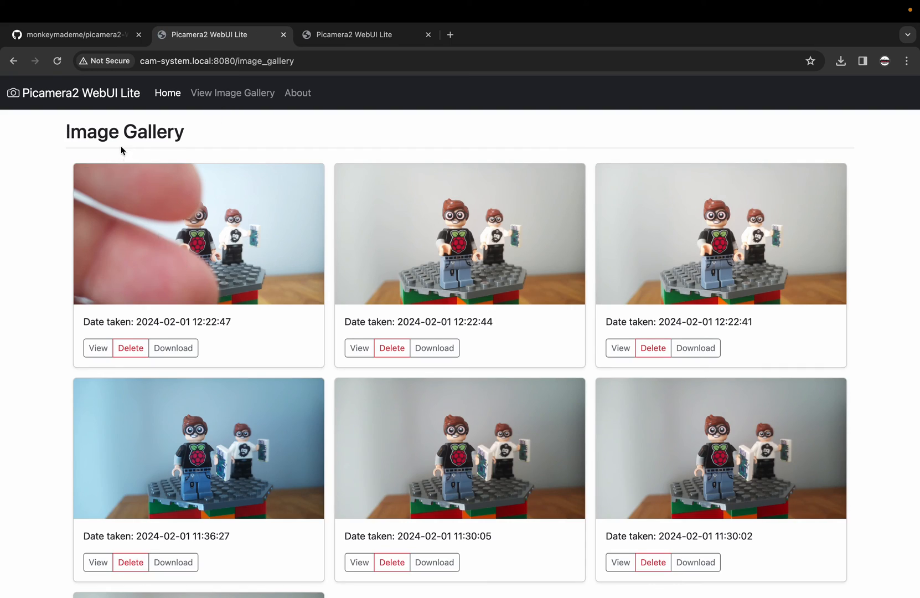
pyautogui.scroll(-3)
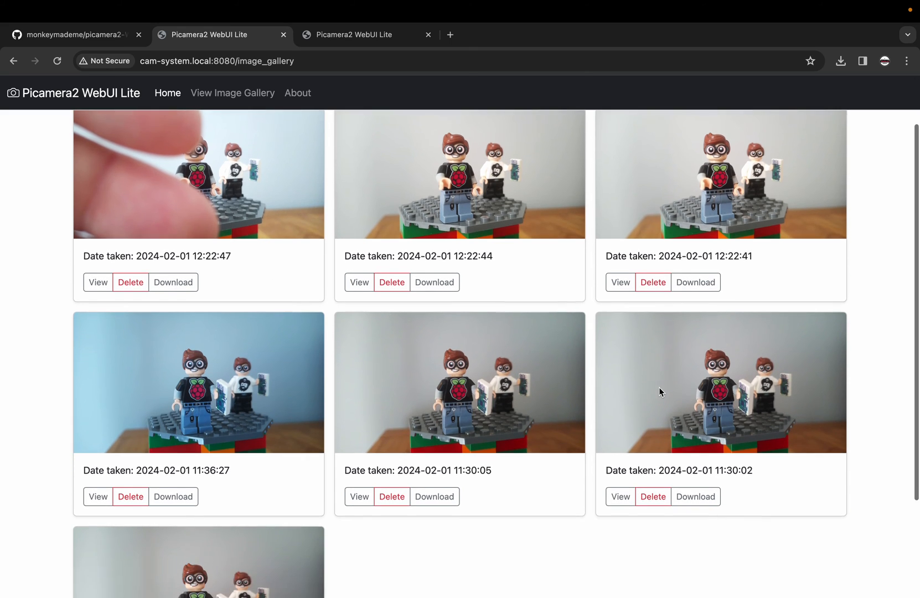
pyautogui.scroll(3)
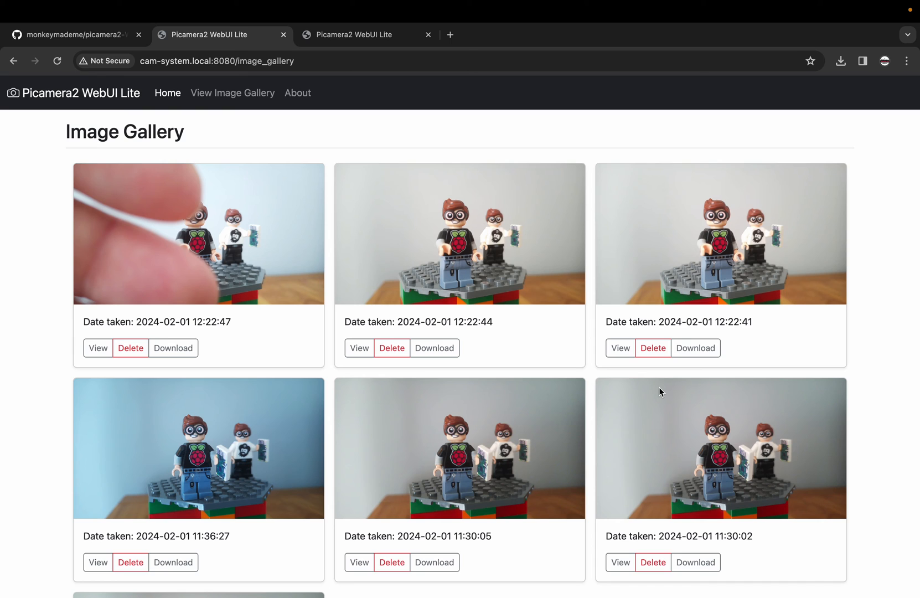
pyautogui.scroll(-3)
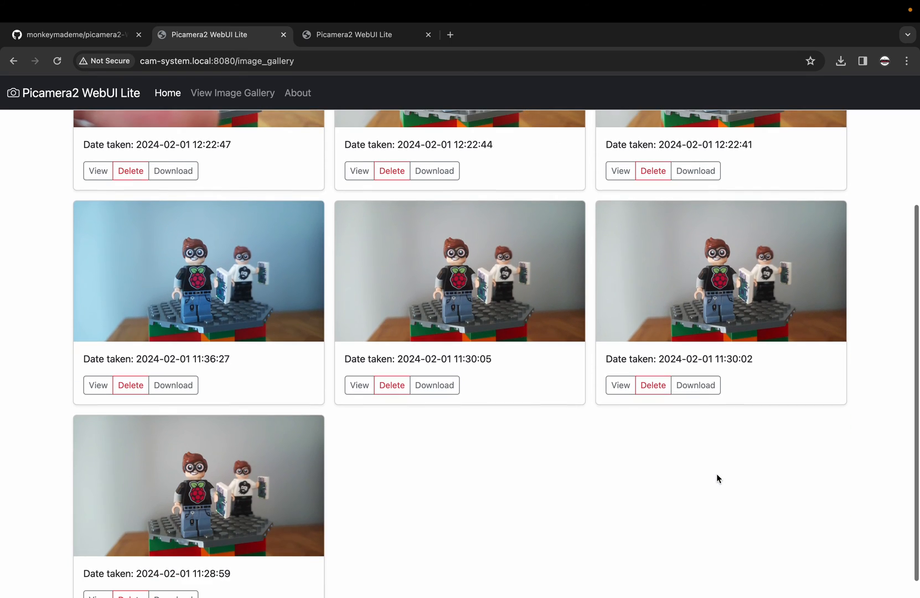
pyautogui.moveTo(377, 468)
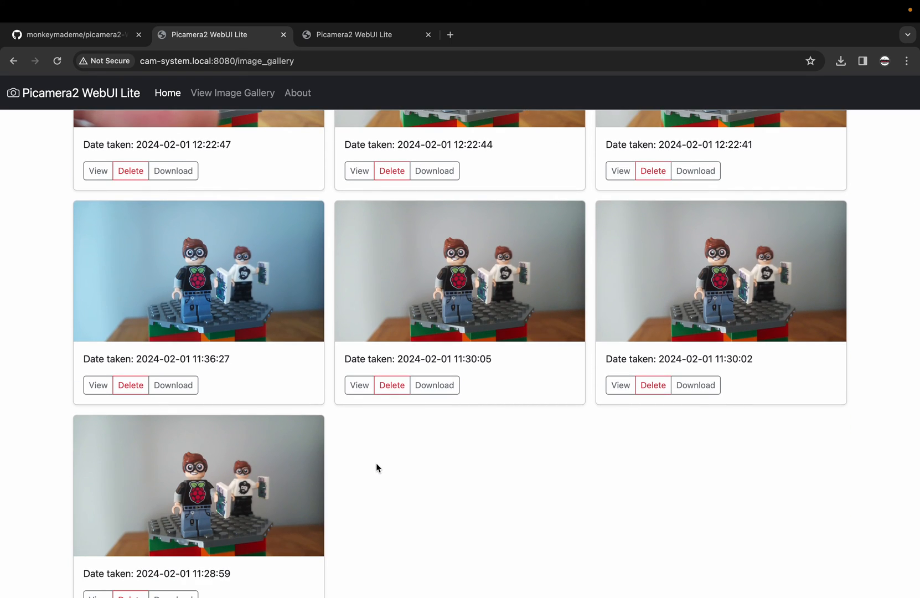
pyautogui.scroll(3)
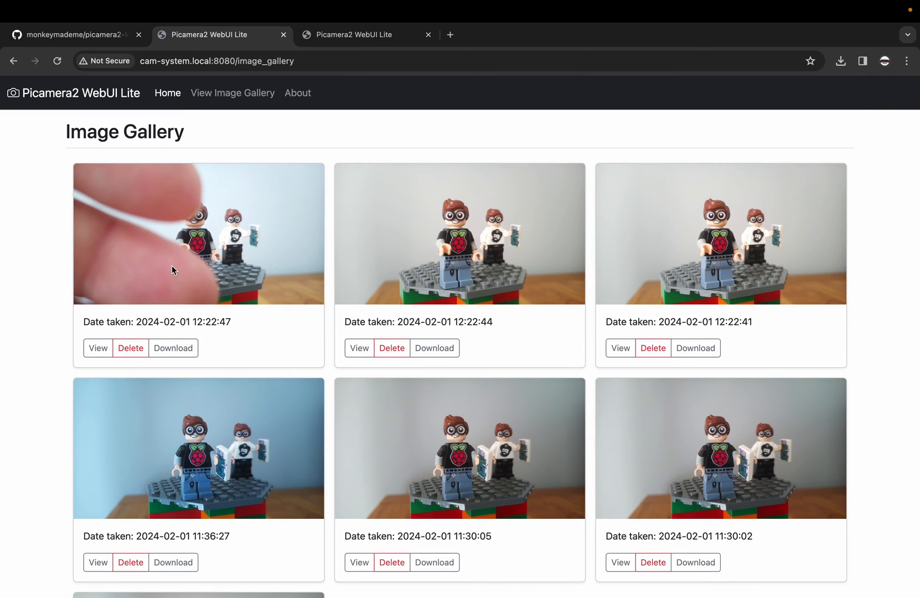
pyautogui.click(97, 348)
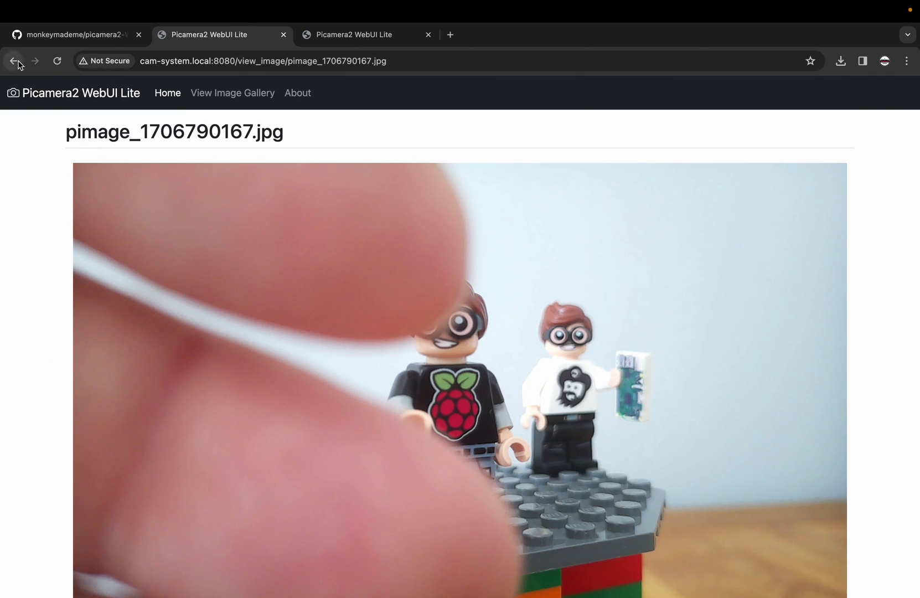
pyautogui.click(14, 61)
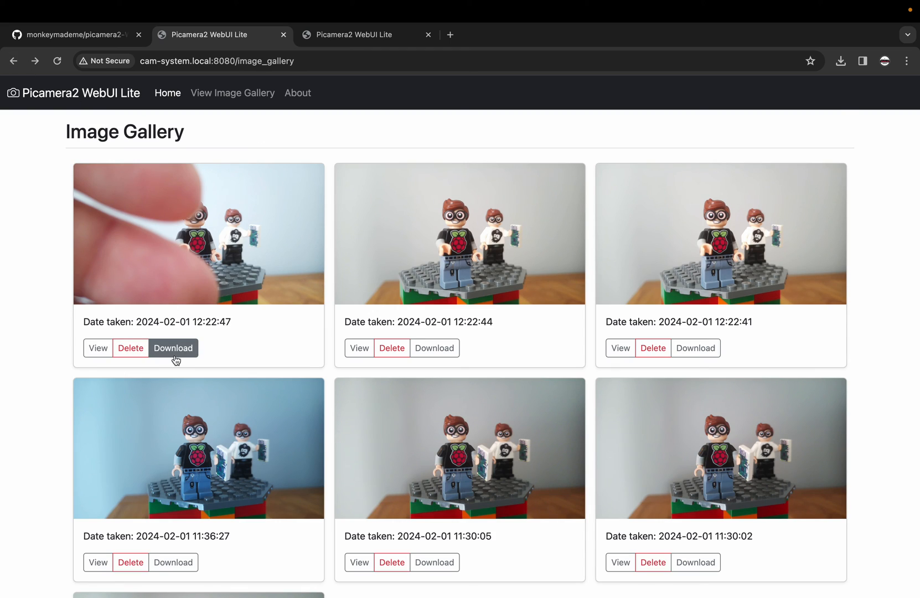
pyautogui.click(130, 348)
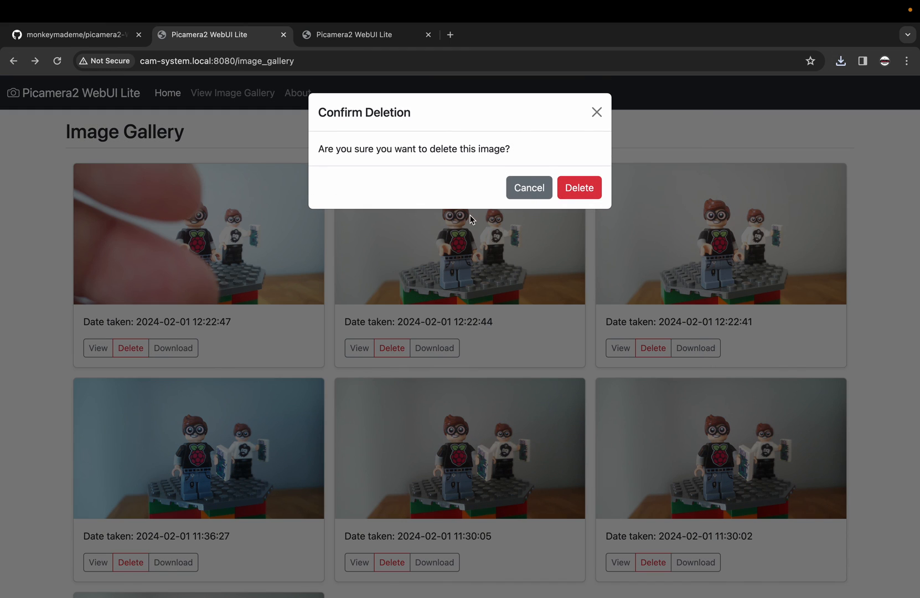
pyautogui.click(579, 187)
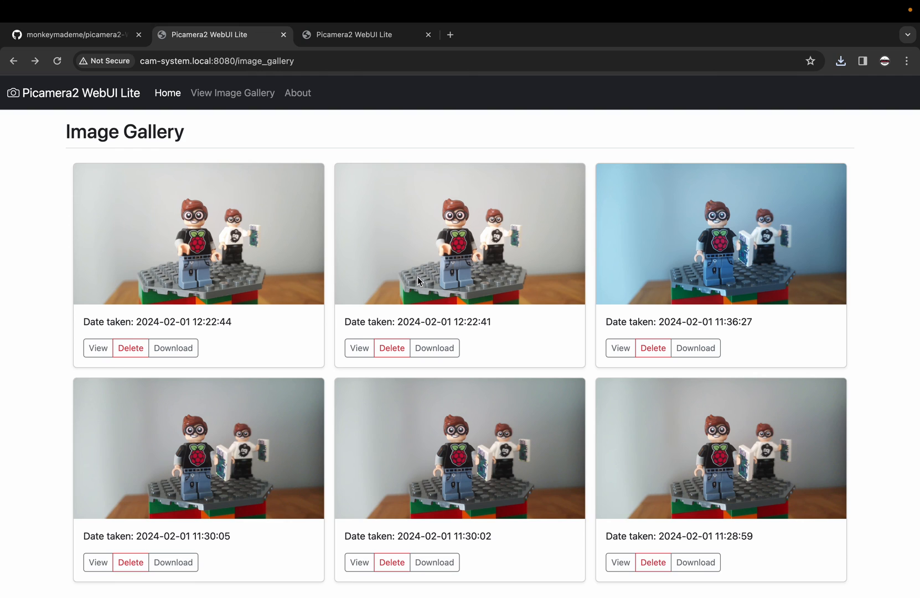
# Read the About page, glance at the project's GitHub repository, and return to About
pyautogui.click(298, 92)
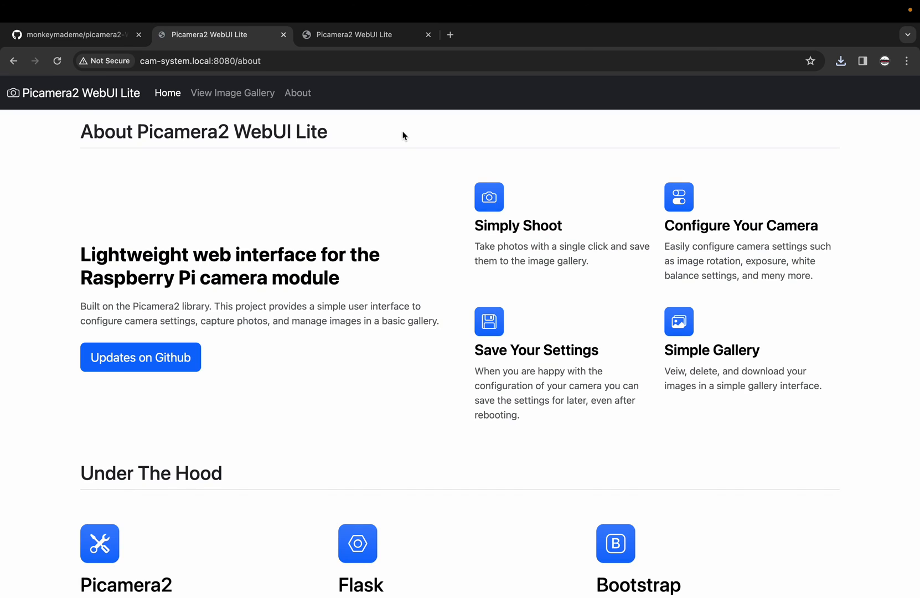
pyautogui.moveTo(354, 246)
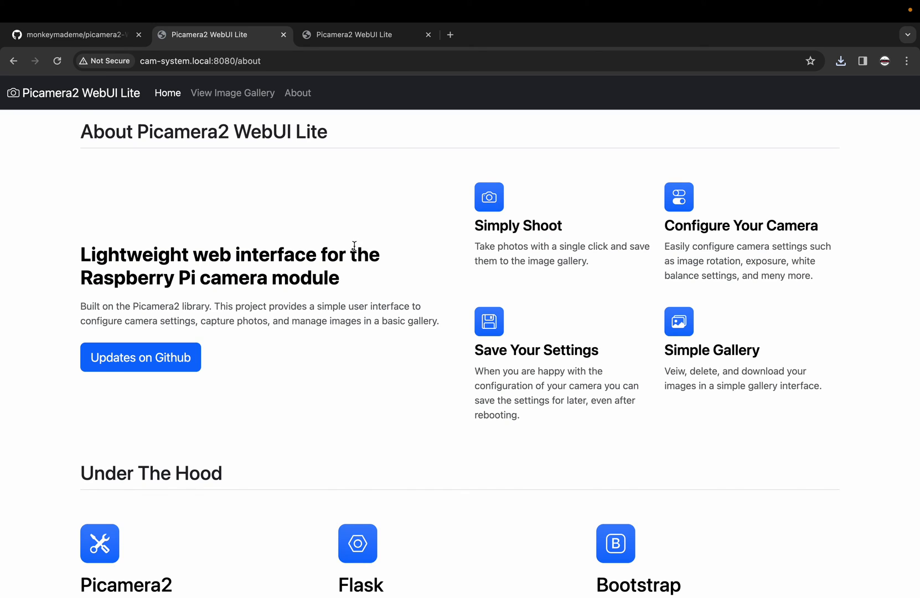
pyautogui.scroll(-3)
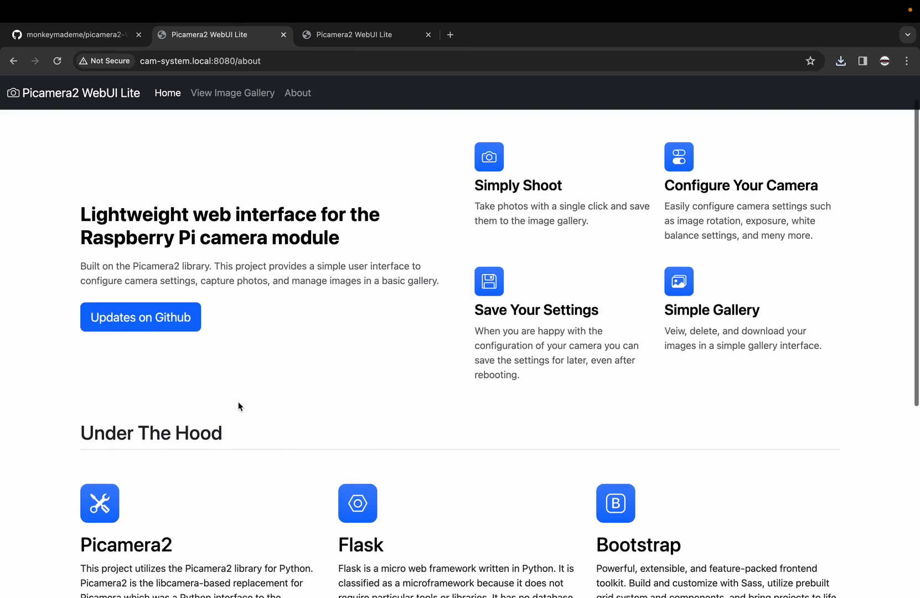
pyautogui.scroll(-3)
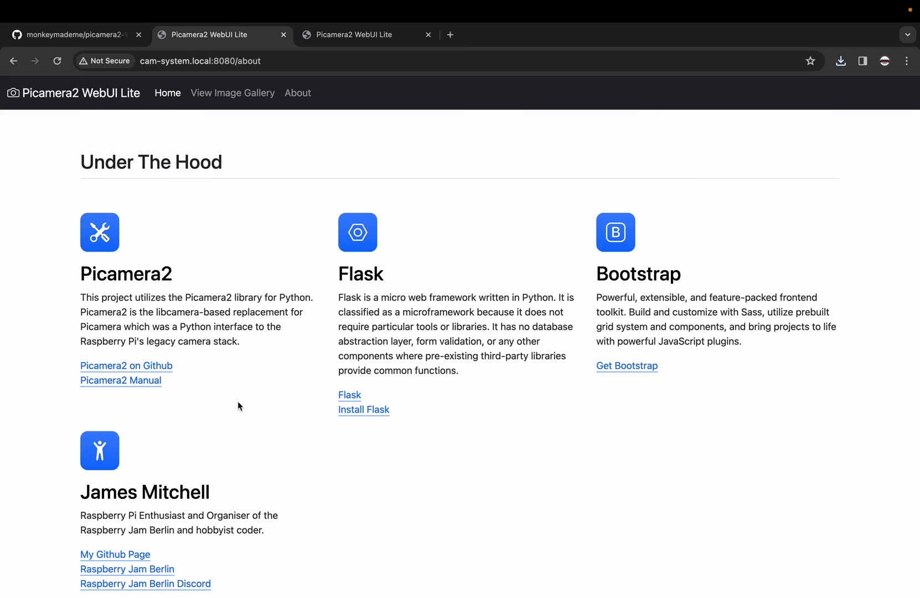
pyautogui.click(78, 35)
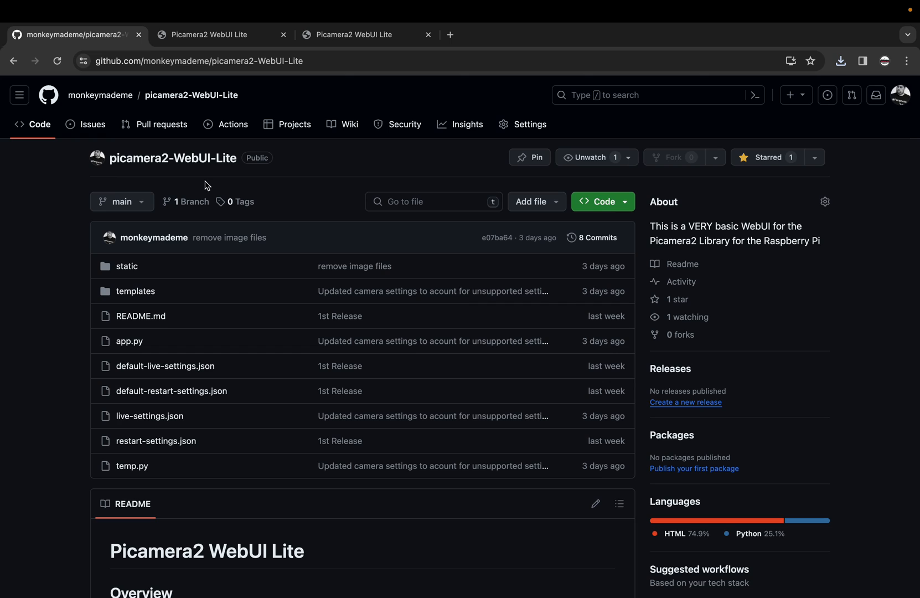
pyautogui.click(213, 34)
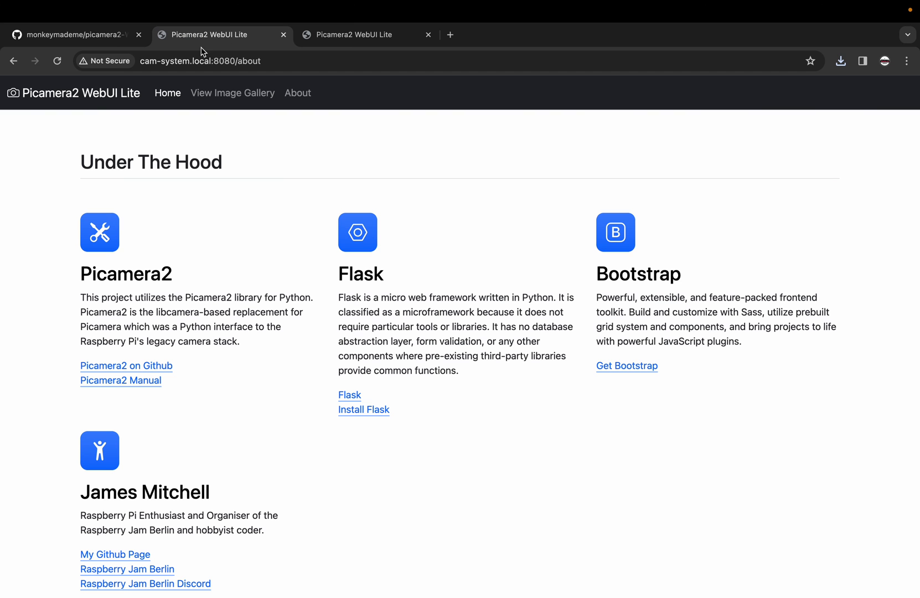
# Return to the Home page with the live feed of the Lego figures
pyautogui.click(167, 92)
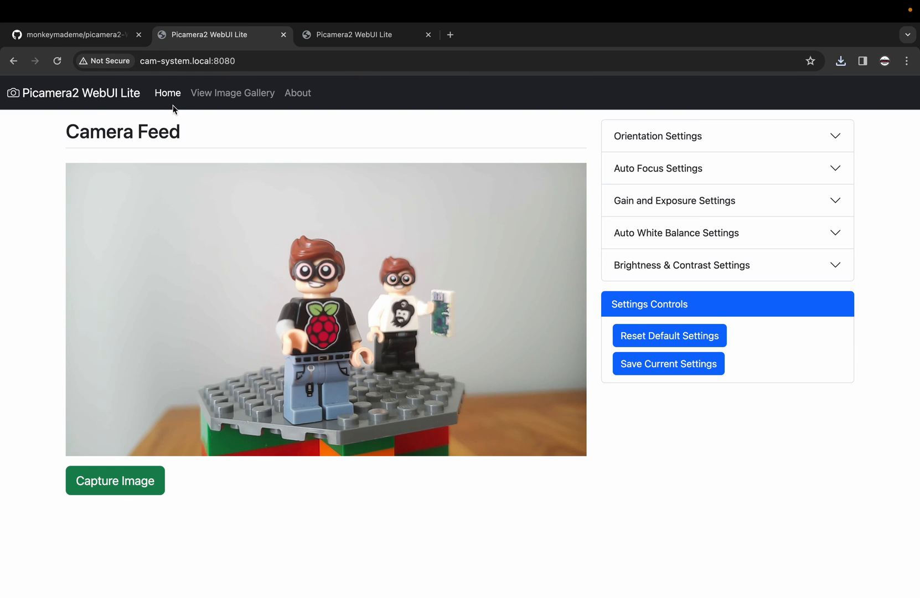
pyautogui.moveTo(261, 402)
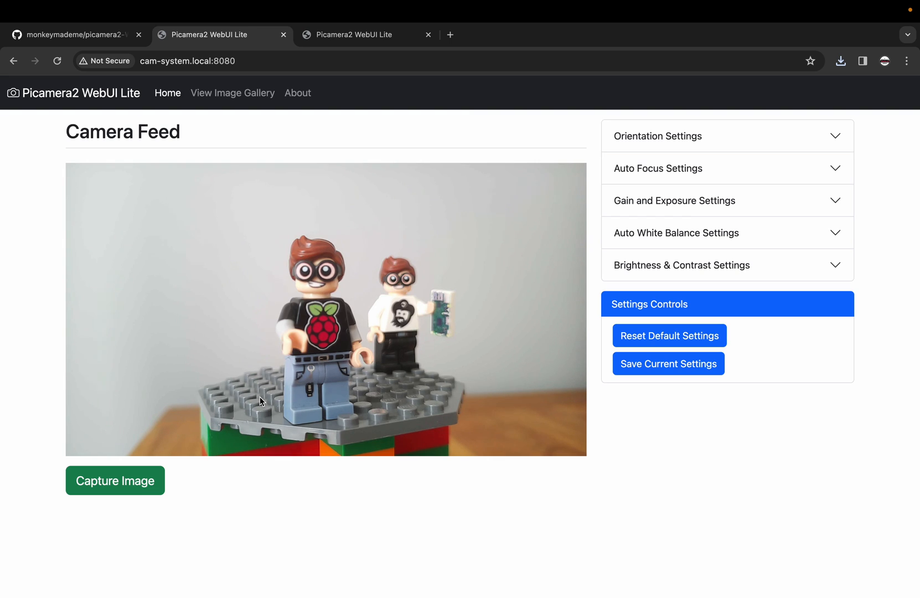